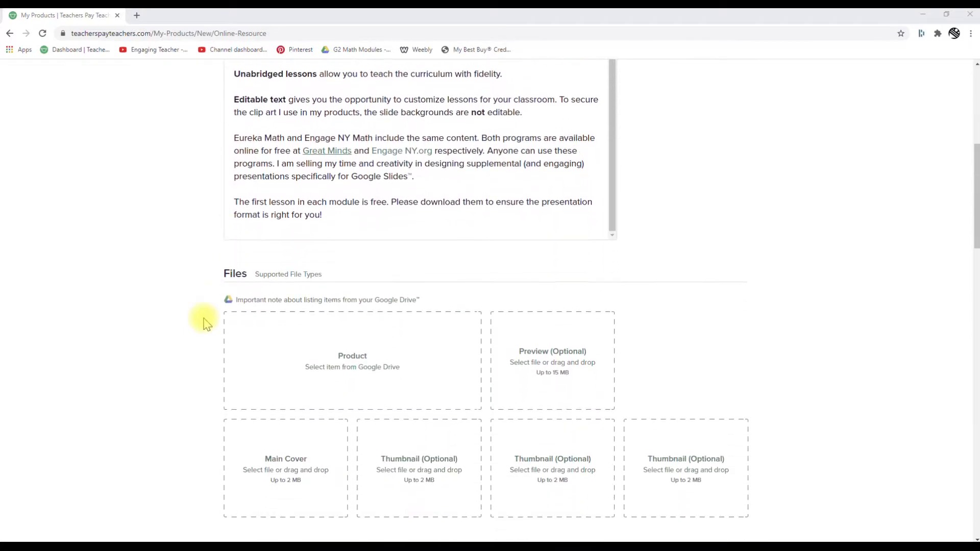
Step: Start choosing the product file from Google Drive, bringing up the Google account access request
scroll(down, 3)
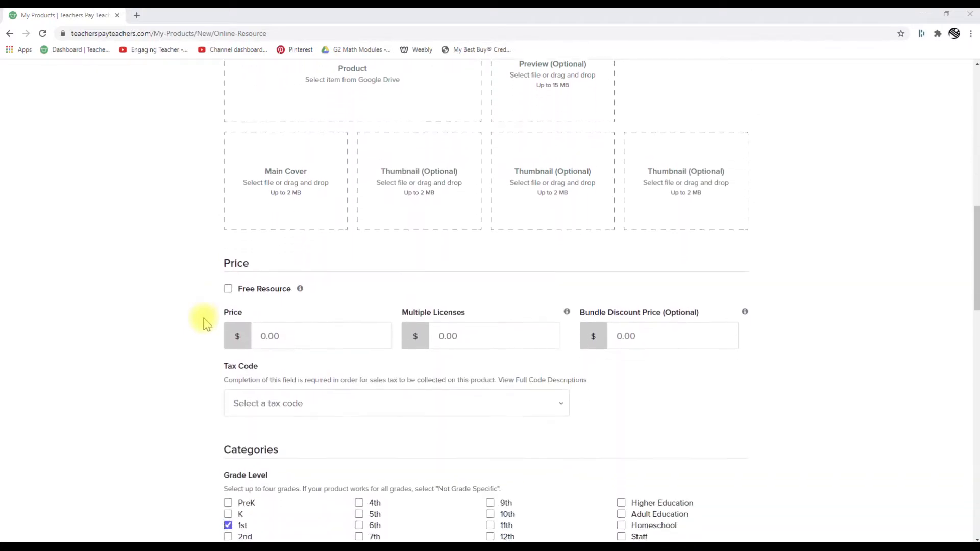
scroll(down, 3)
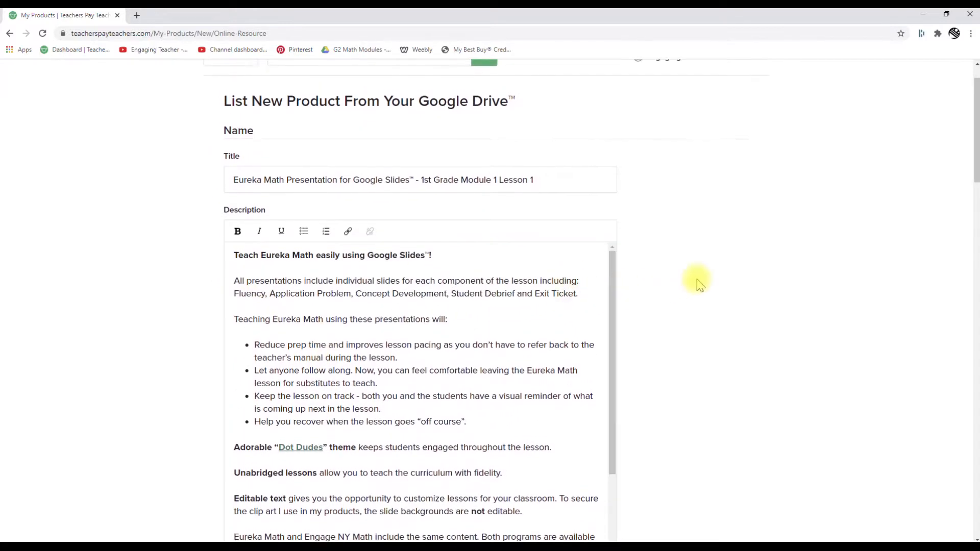
scroll(down, 3)
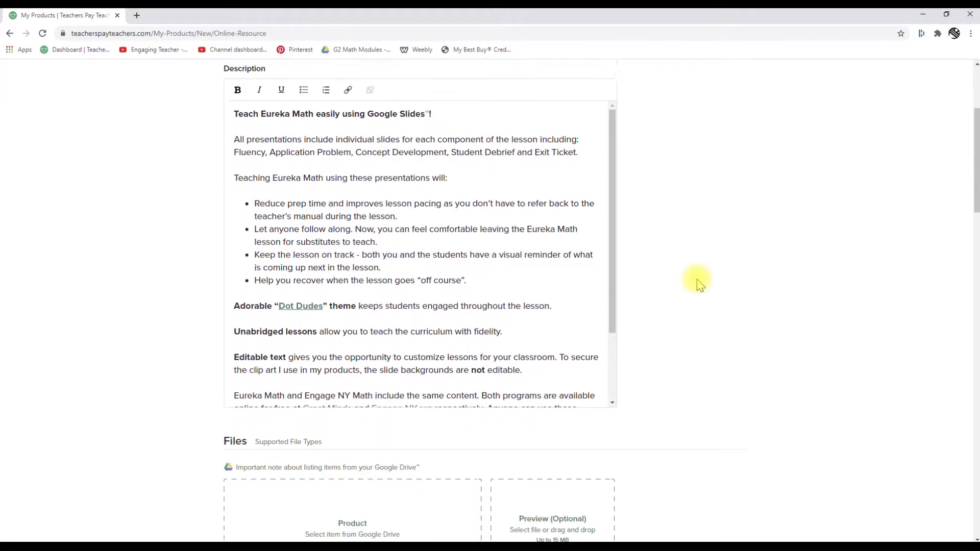
scroll(down, 3)
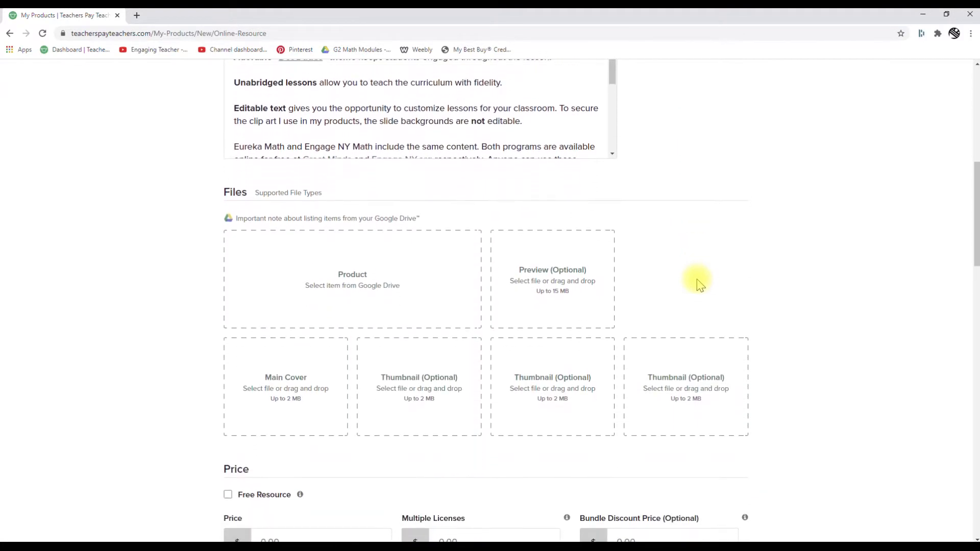
scroll(down, 3)
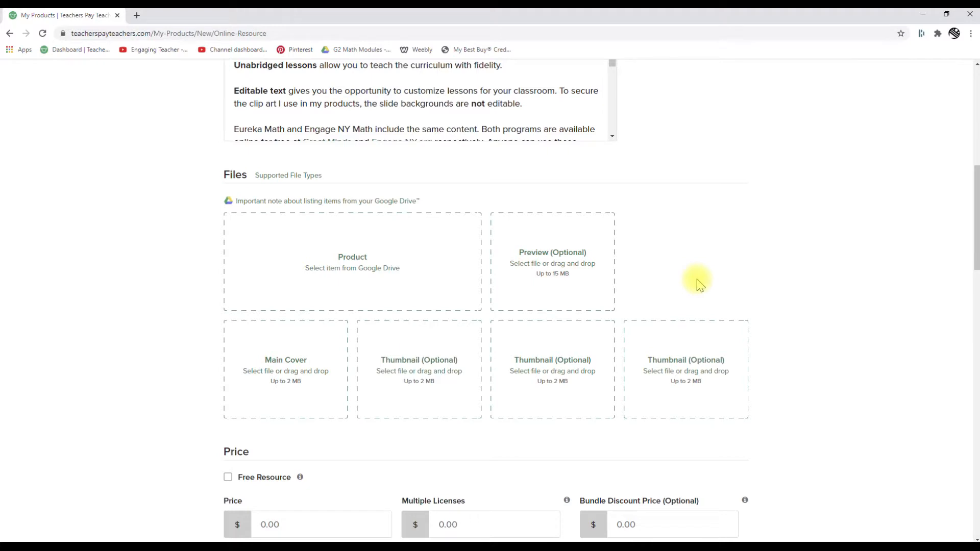
scroll(down, 3)
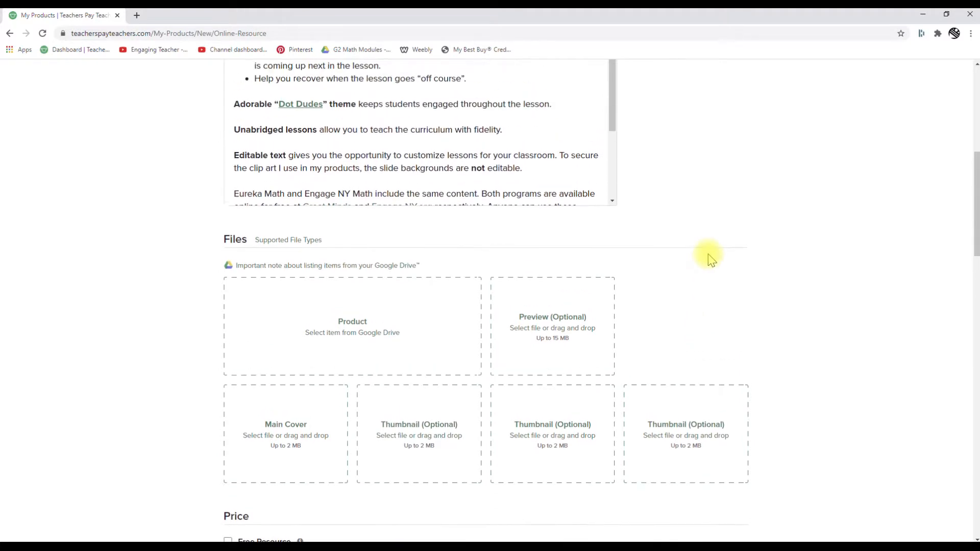
scroll(up, 3)
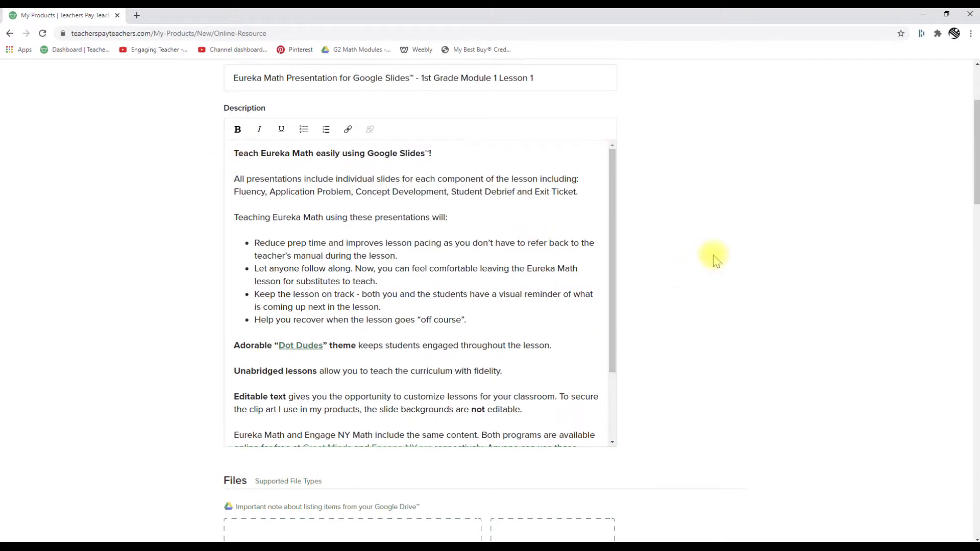
scroll(down, 3)
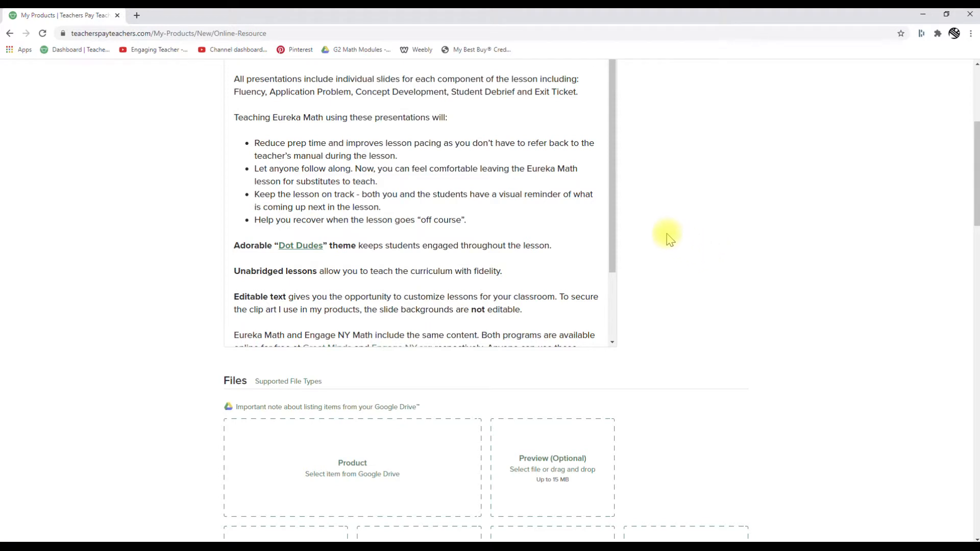
scroll(down, 3)
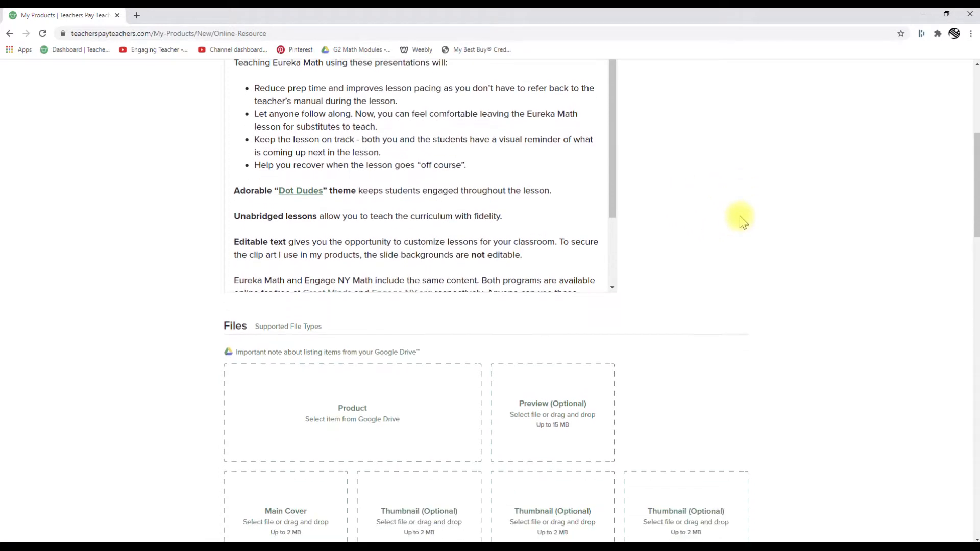
scroll(down, 3)
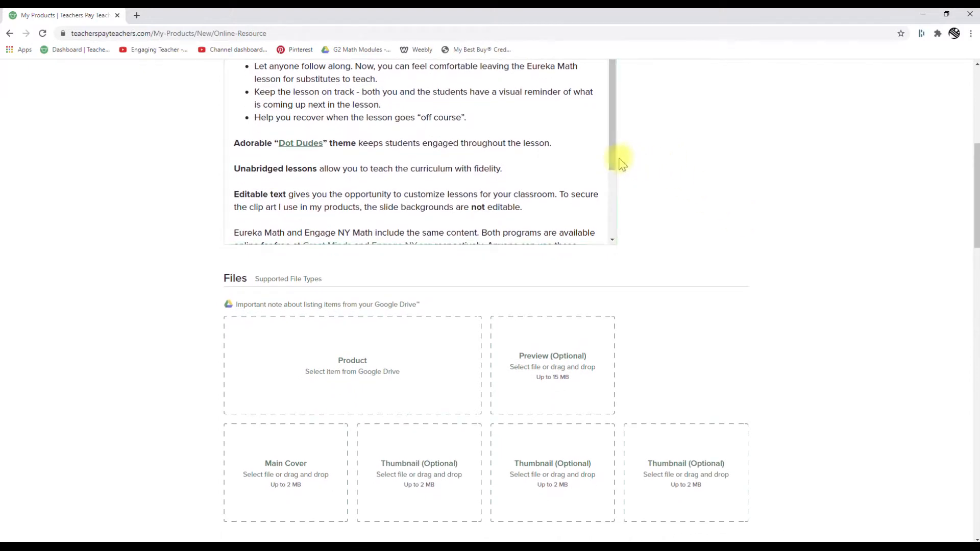
scroll(down, 3)
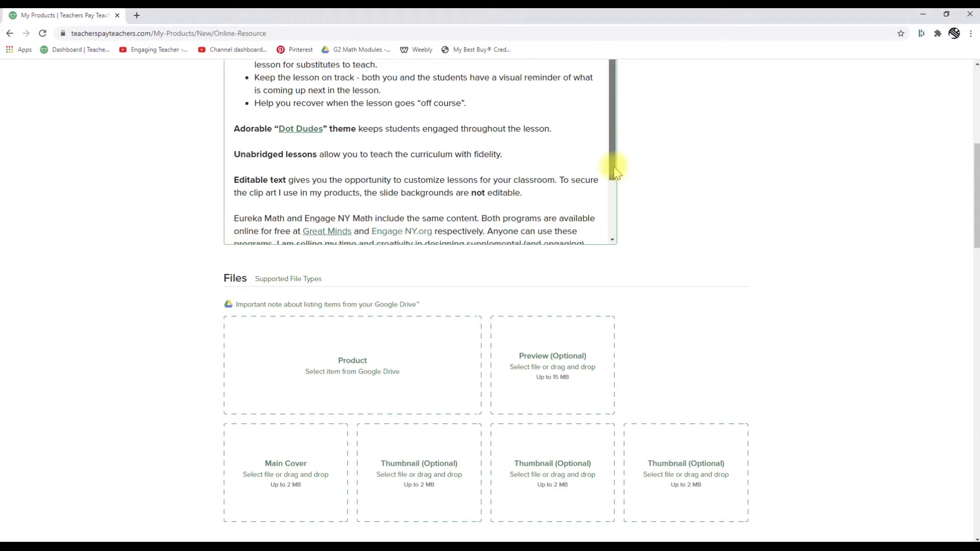
scroll(down, 3)
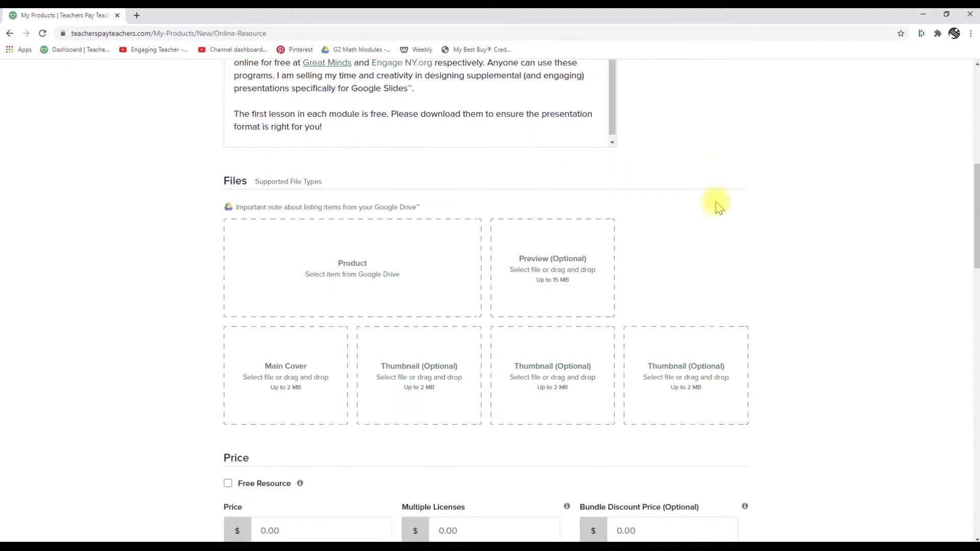
scroll(down, 3)
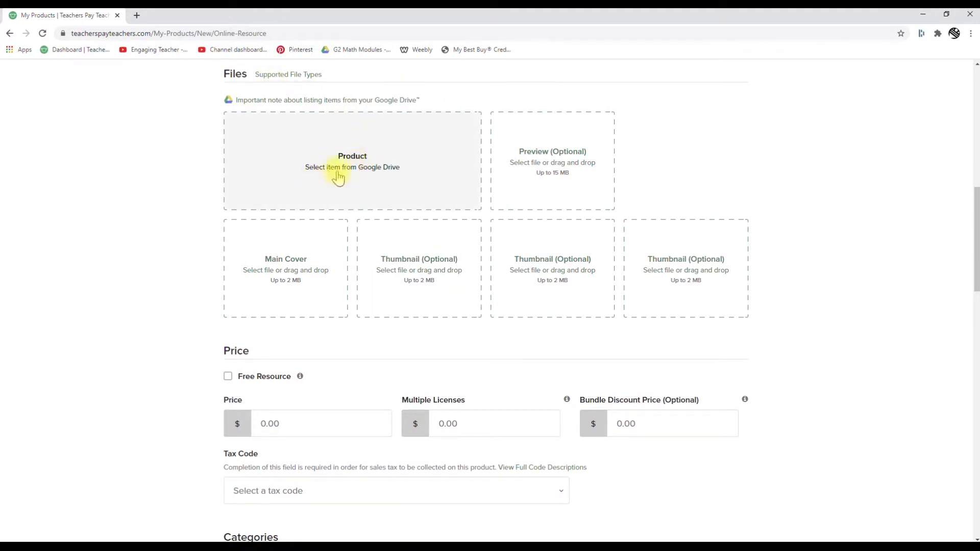
click(352, 167)
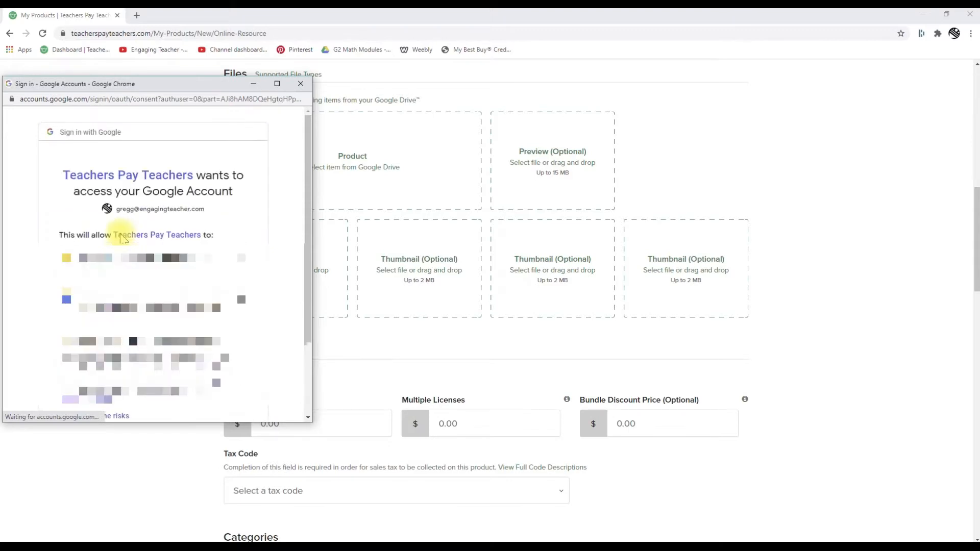
click(276, 83)
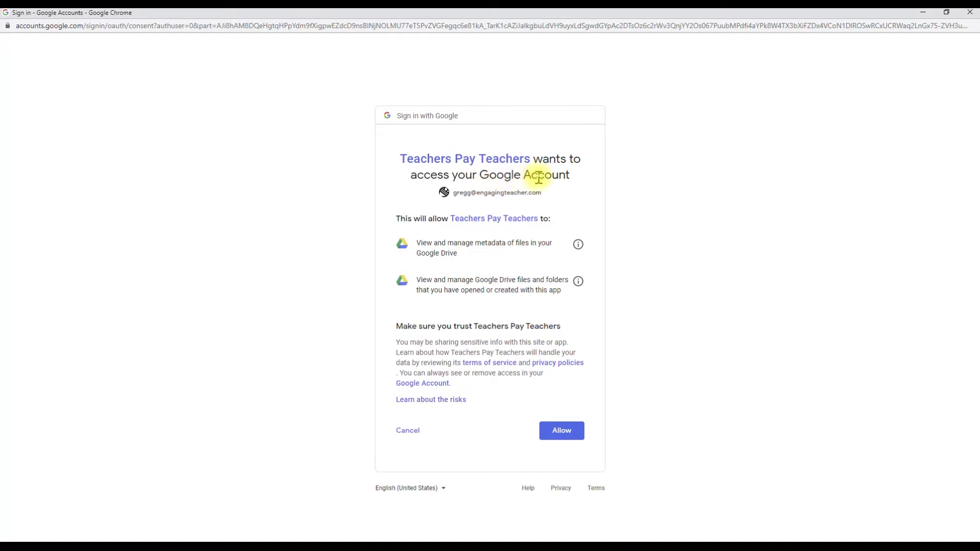
mouse_move(518, 194)
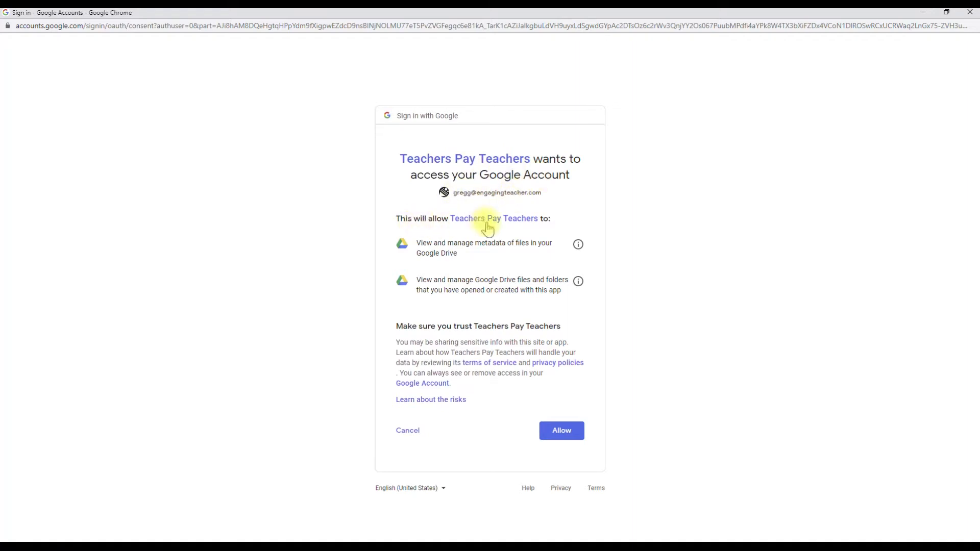
mouse_move(475, 246)
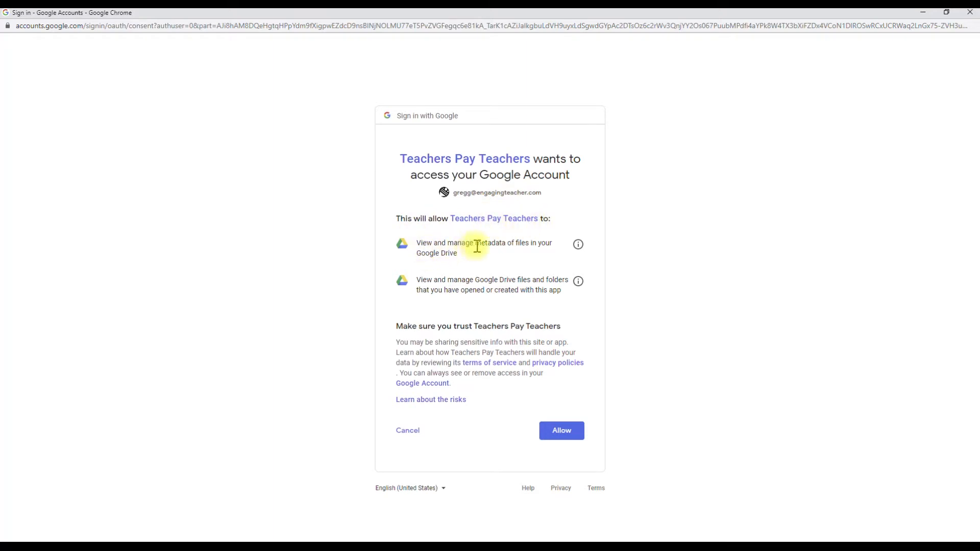
mouse_move(436, 272)
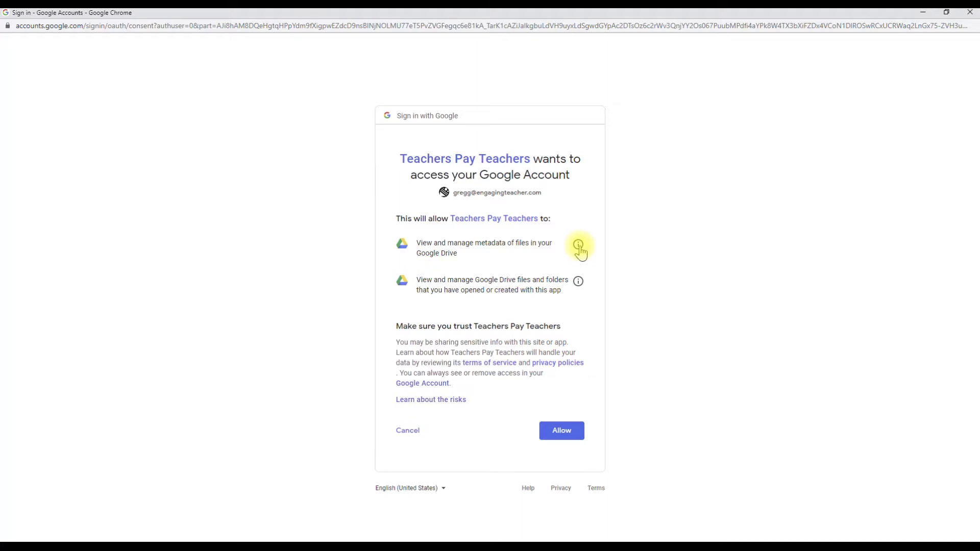
Step: Review the file-metadata and Drive-files permission details and allow Teachers Pay Teachers access
click(578, 244)
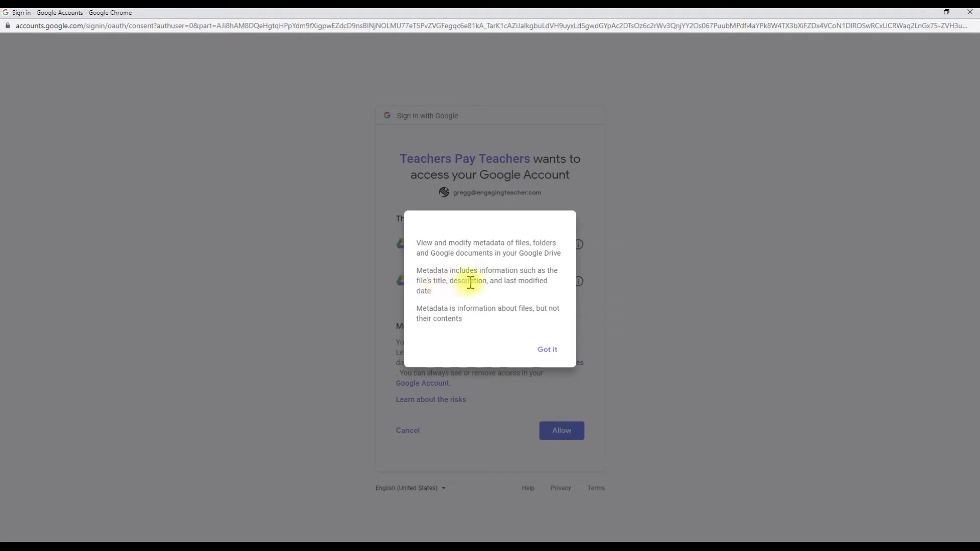
mouse_move(428, 306)
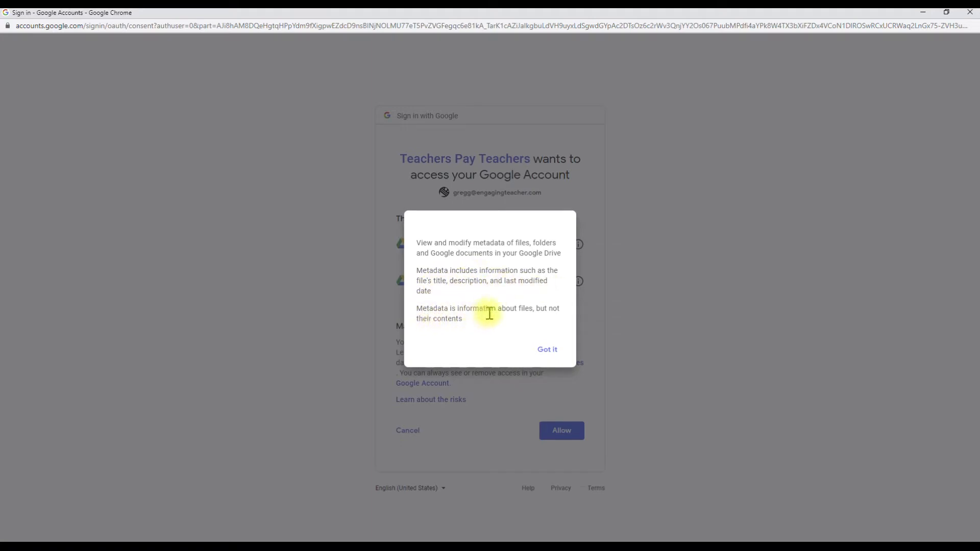
mouse_move(455, 322)
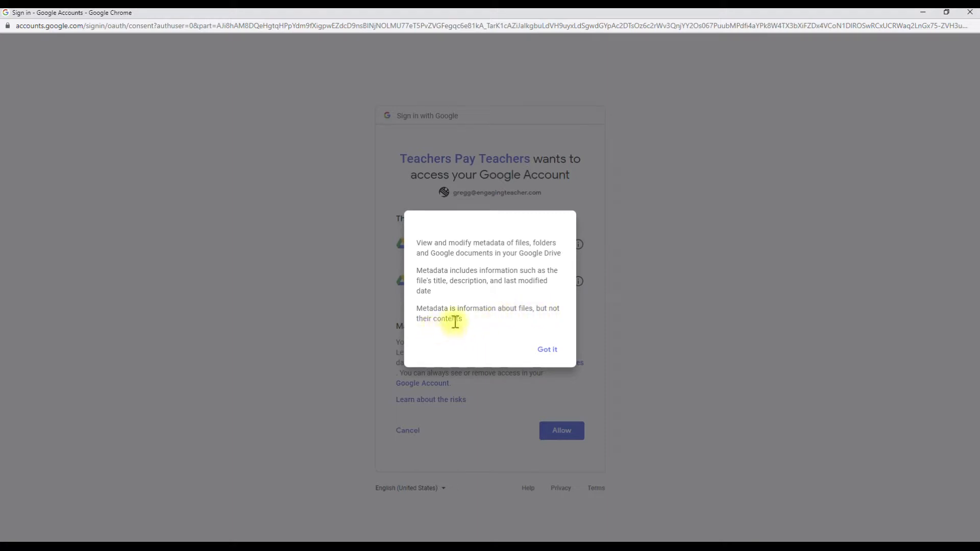
click(546, 349)
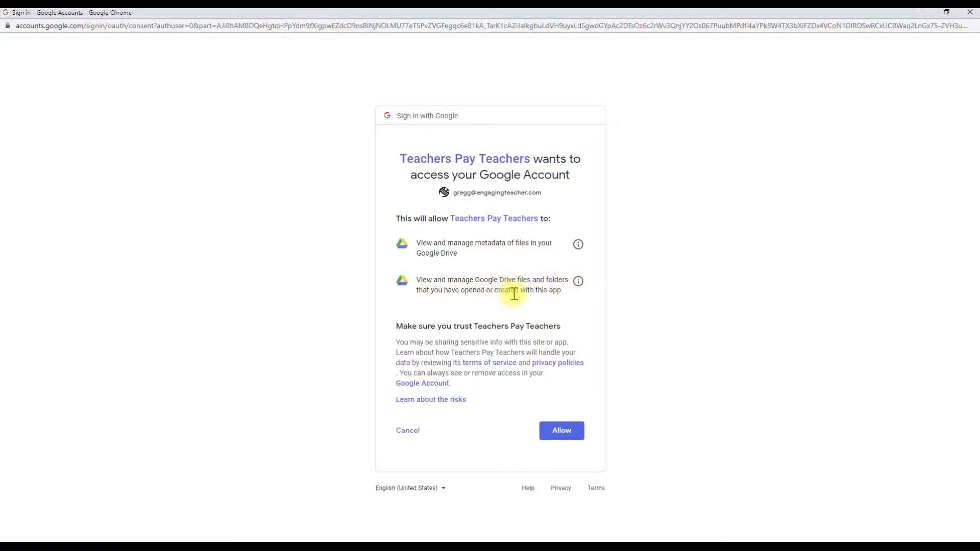
click(577, 281)
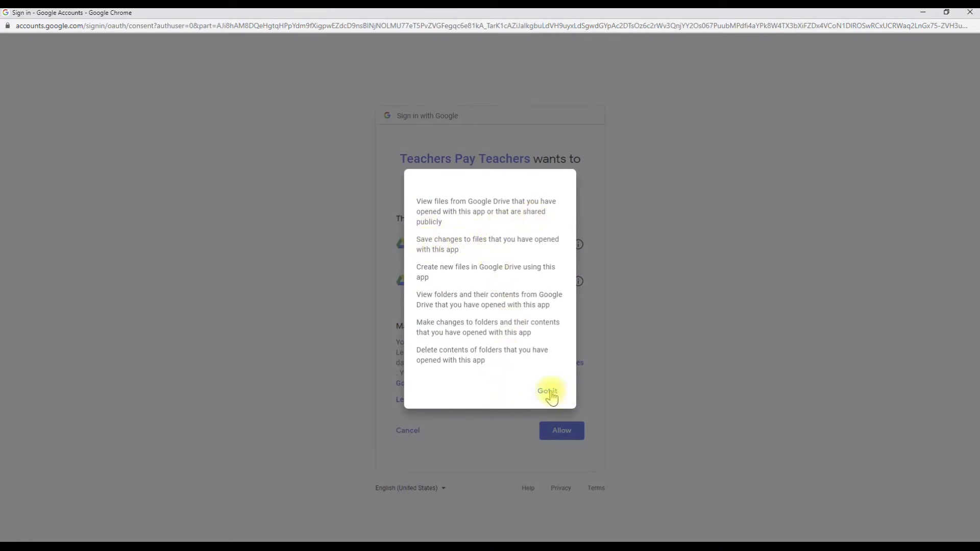
click(546, 391)
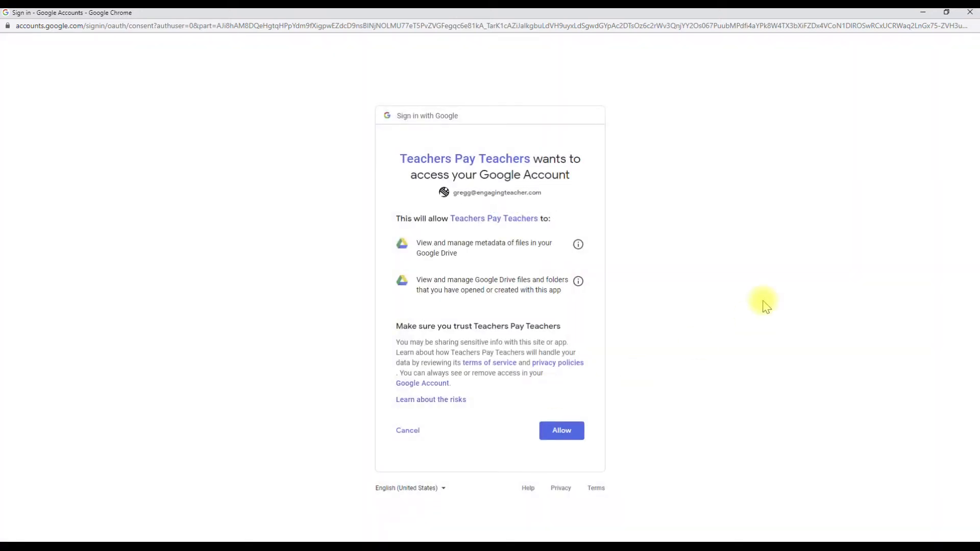
mouse_move(395, 352)
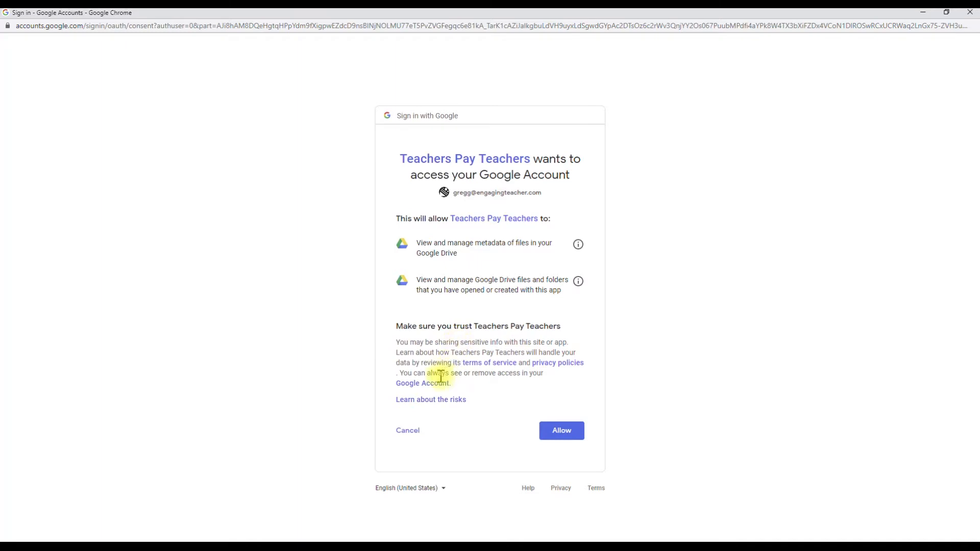
mouse_move(490, 362)
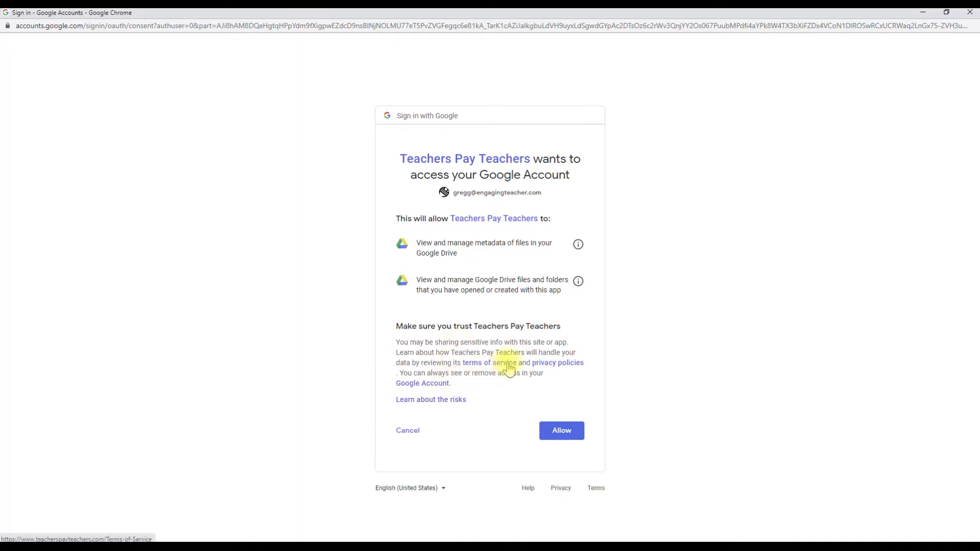
mouse_move(572, 368)
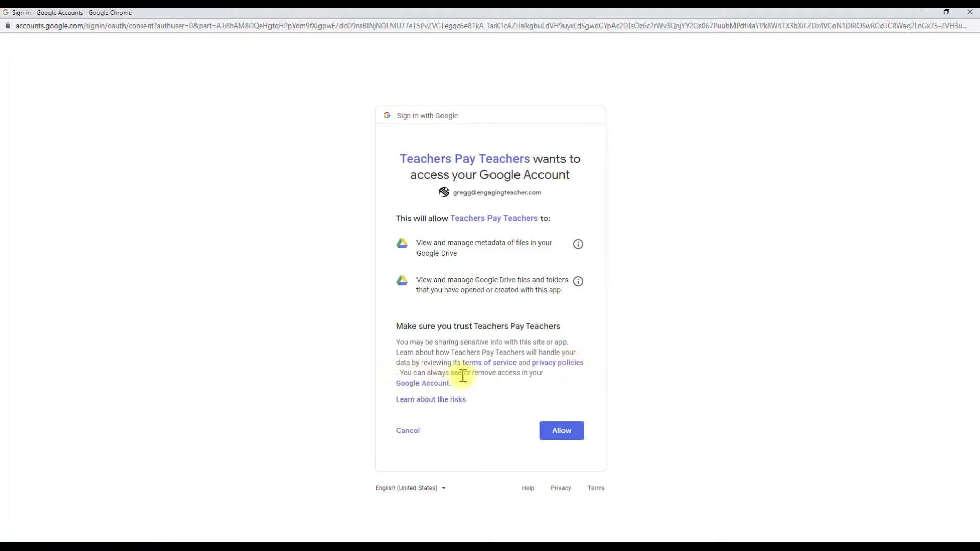
mouse_move(429, 388)
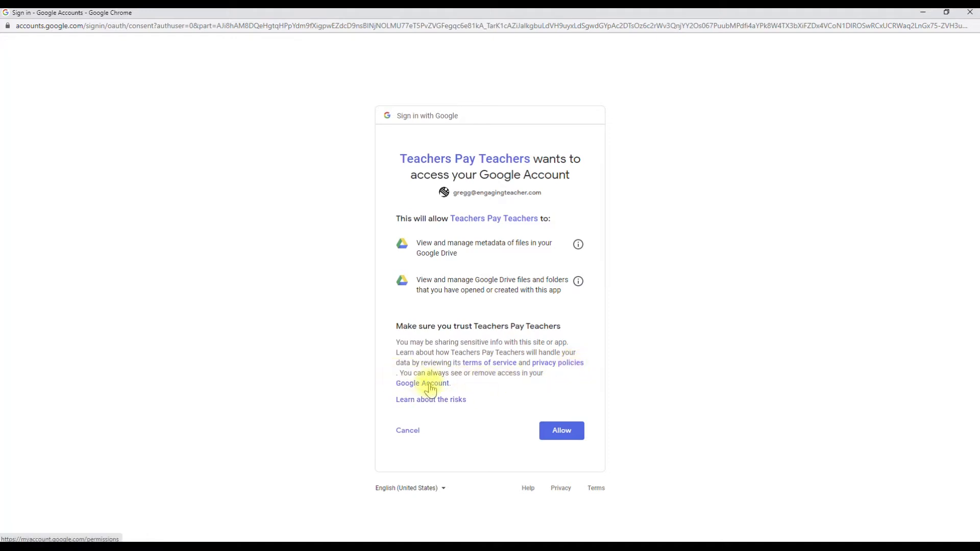
mouse_move(431, 403)
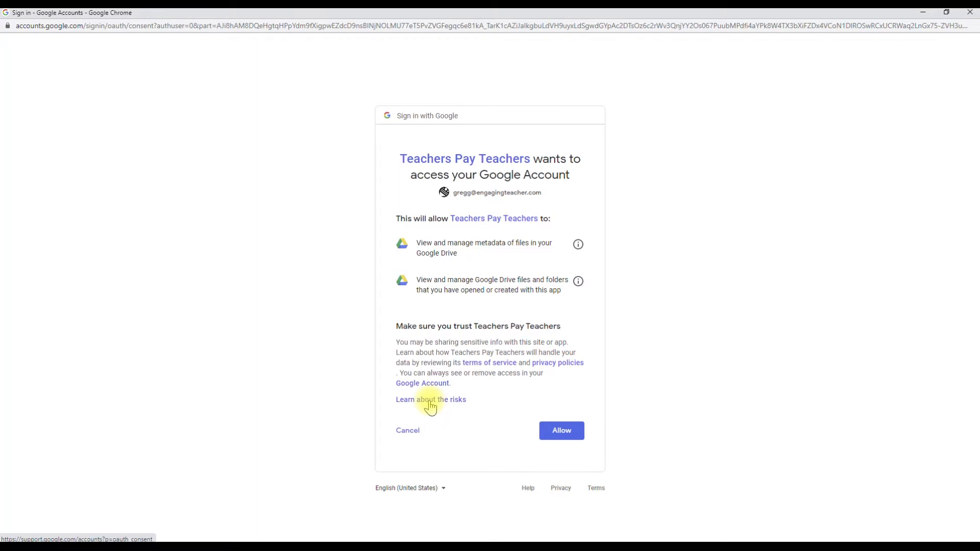
click(560, 430)
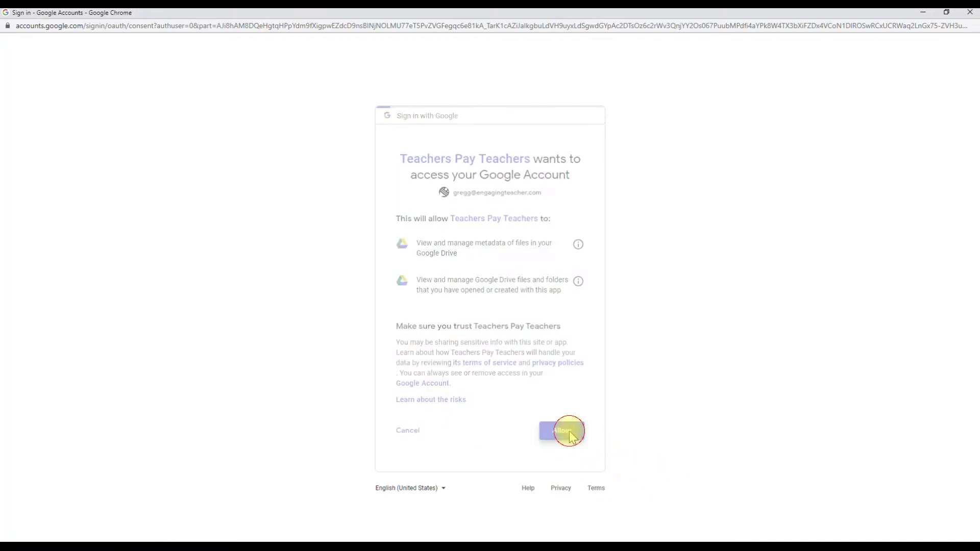
Step: Attach G1M1L1_ET from G1 Math Modules > G1M1 as the listing's product file
click(561, 432)
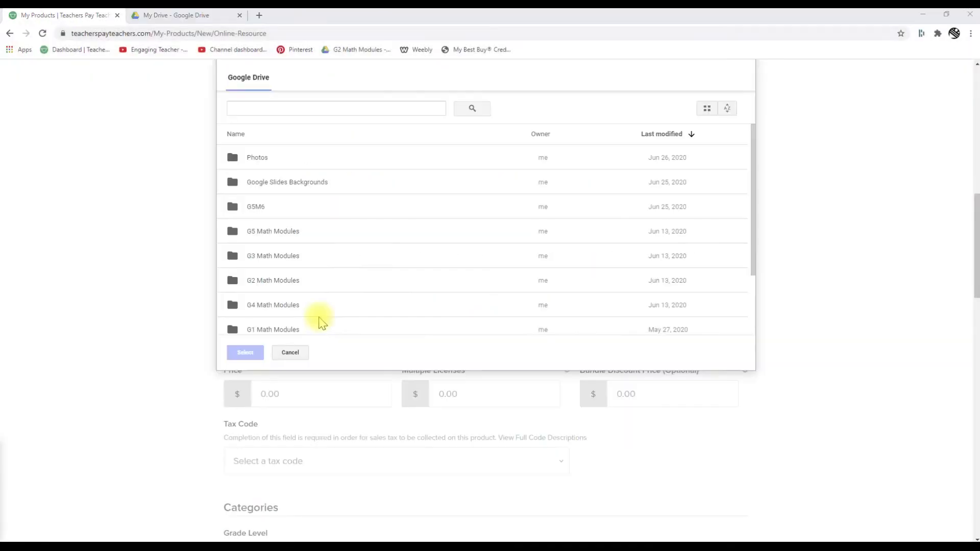
scroll(down, 3)
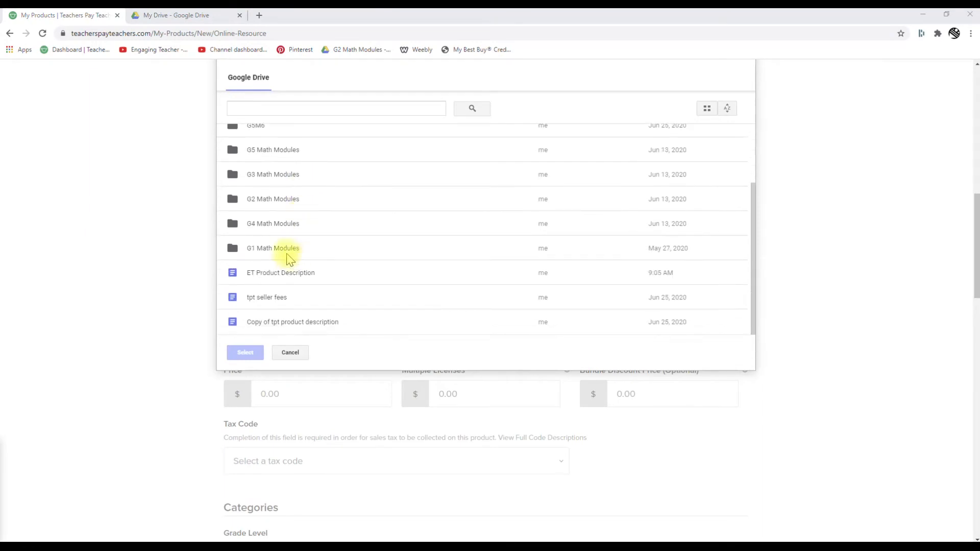
double_click(273, 248)
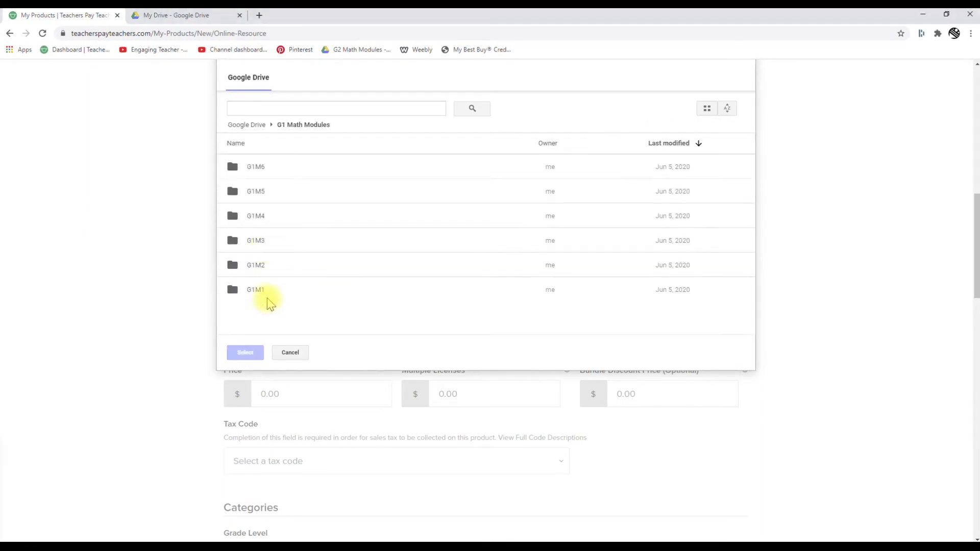
double_click(255, 290)
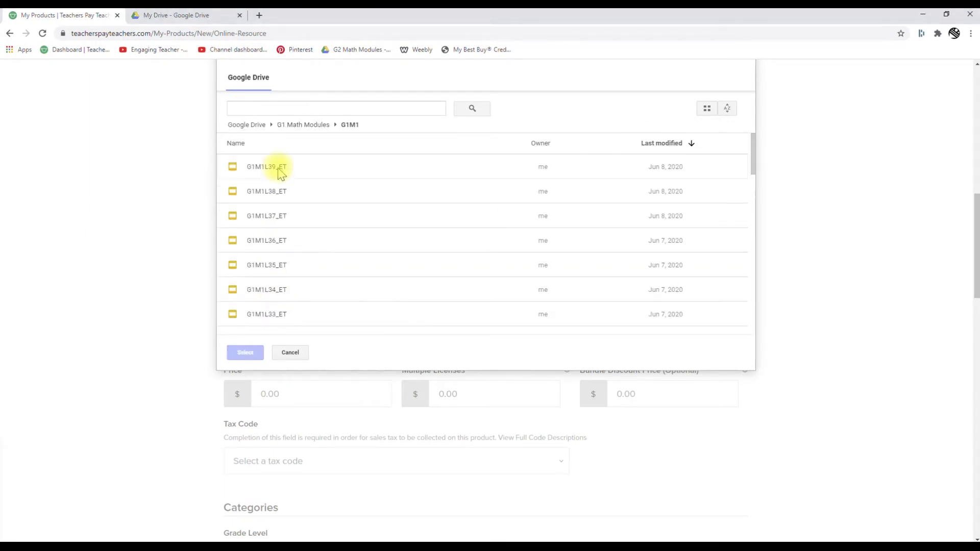
scroll(down, 3)
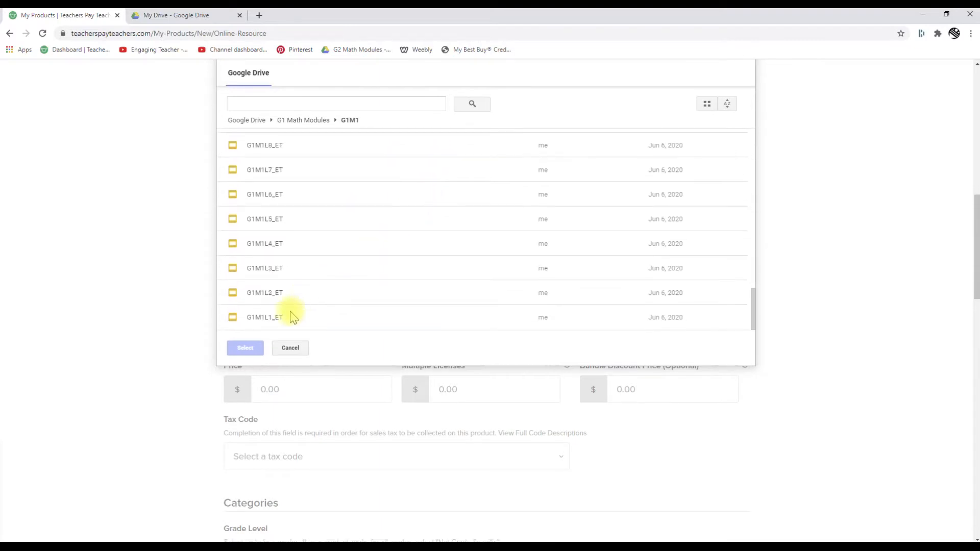
click(265, 317)
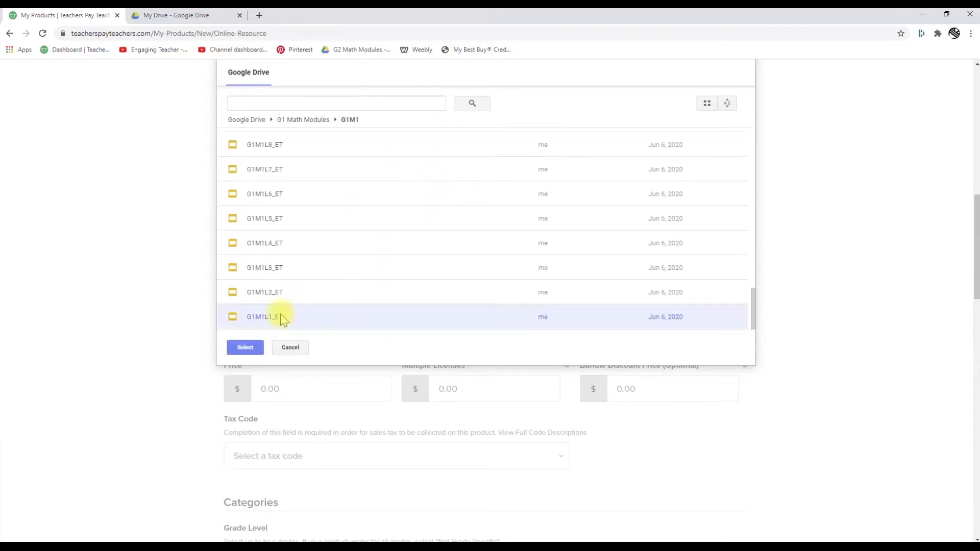
click(245, 348)
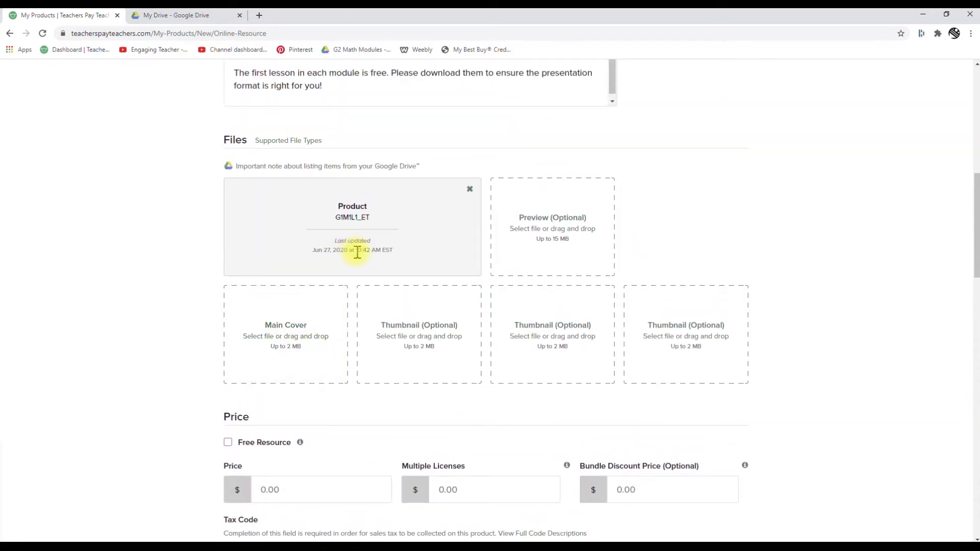
mouse_move(418, 248)
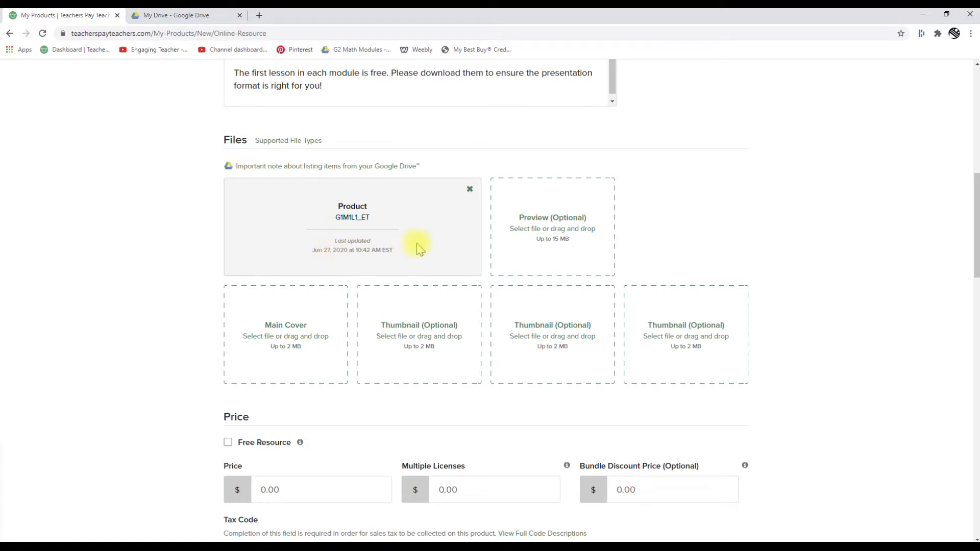
mouse_move(556, 226)
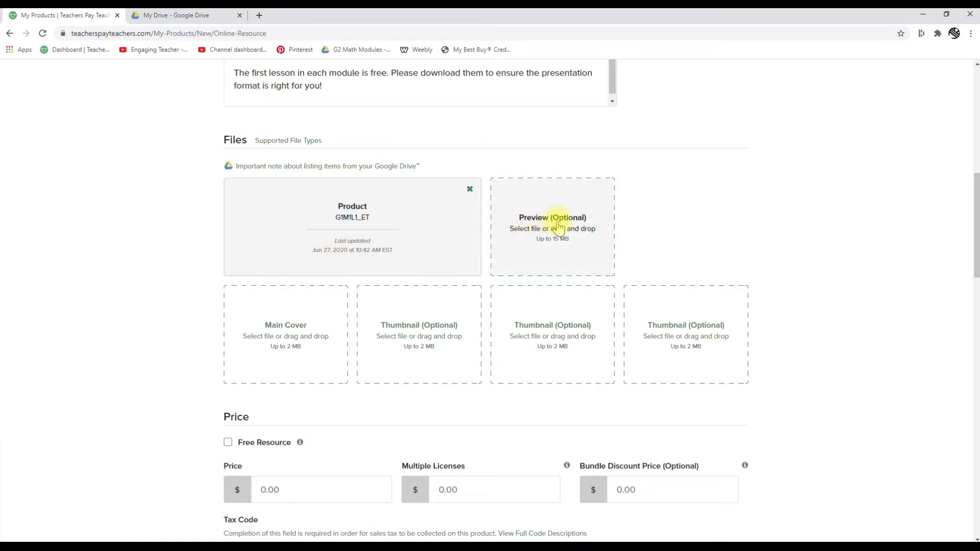
Step: Attach the SECURE PREVIEW PDF as the listing's optional preview file
click(552, 226)
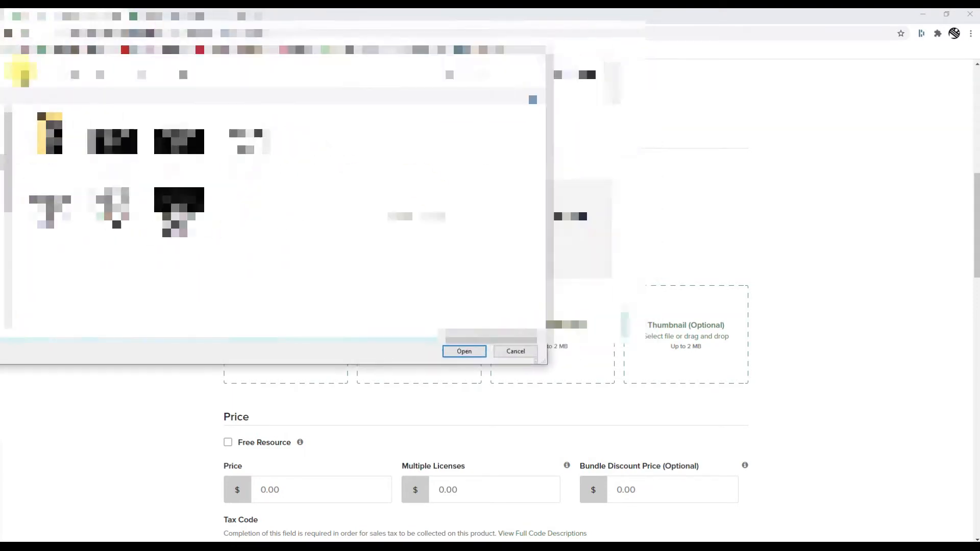
click(463, 350)
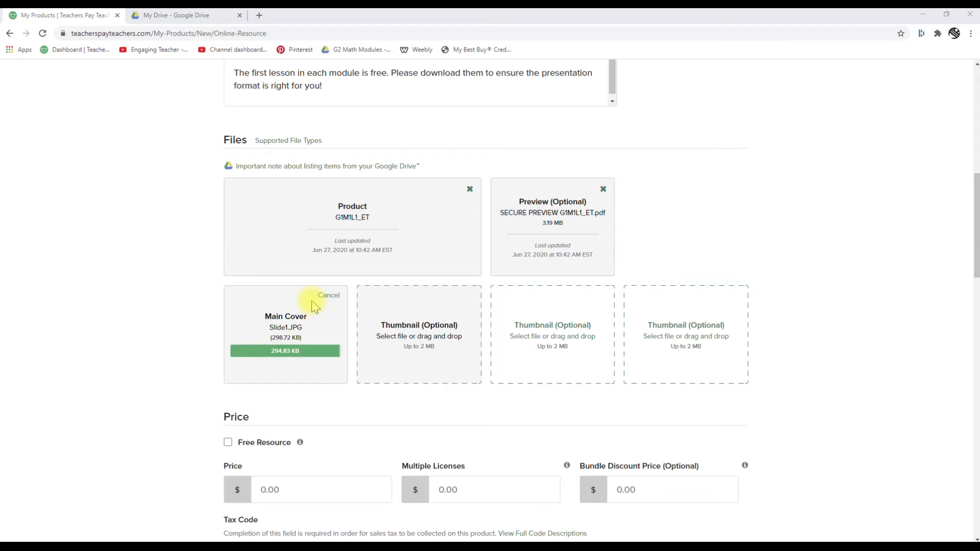
mouse_move(644, 320)
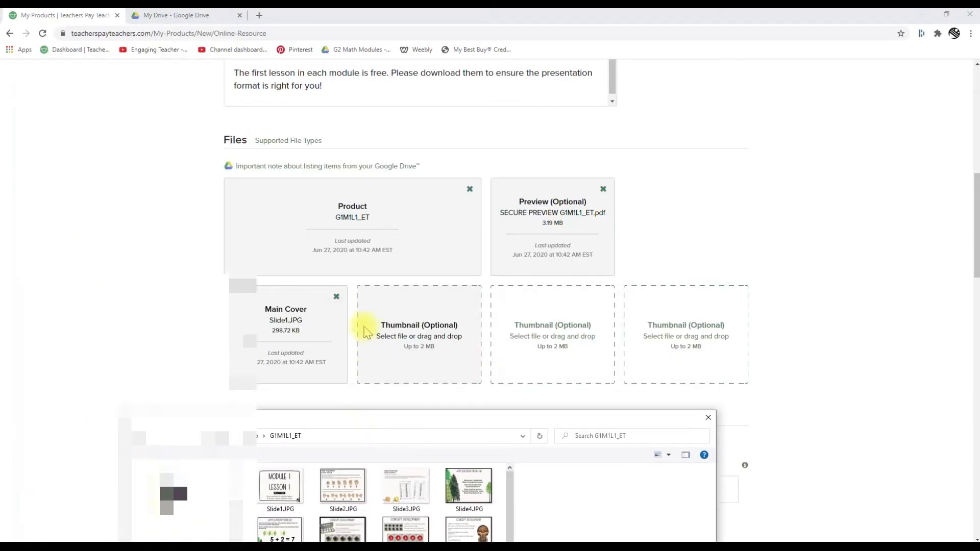
mouse_move(521, 353)
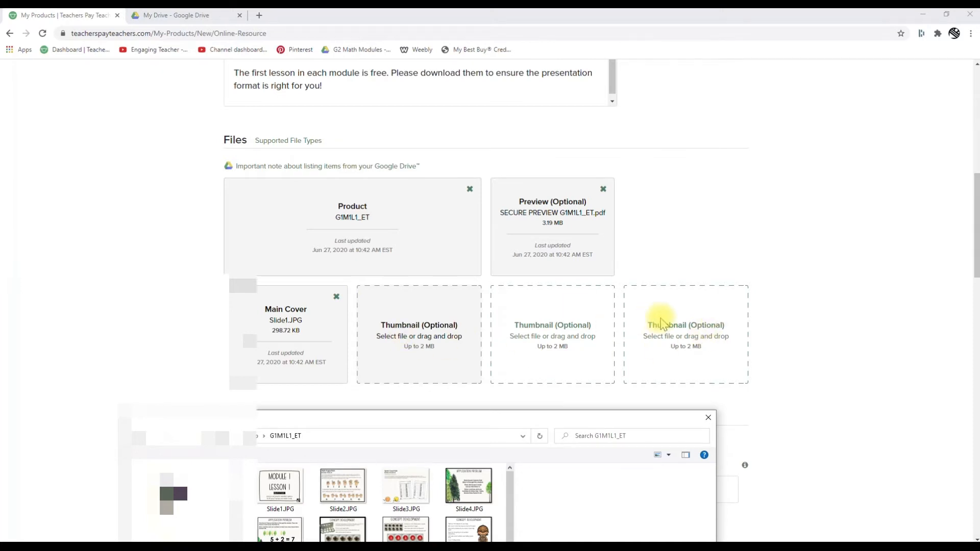
mouse_move(311, 236)
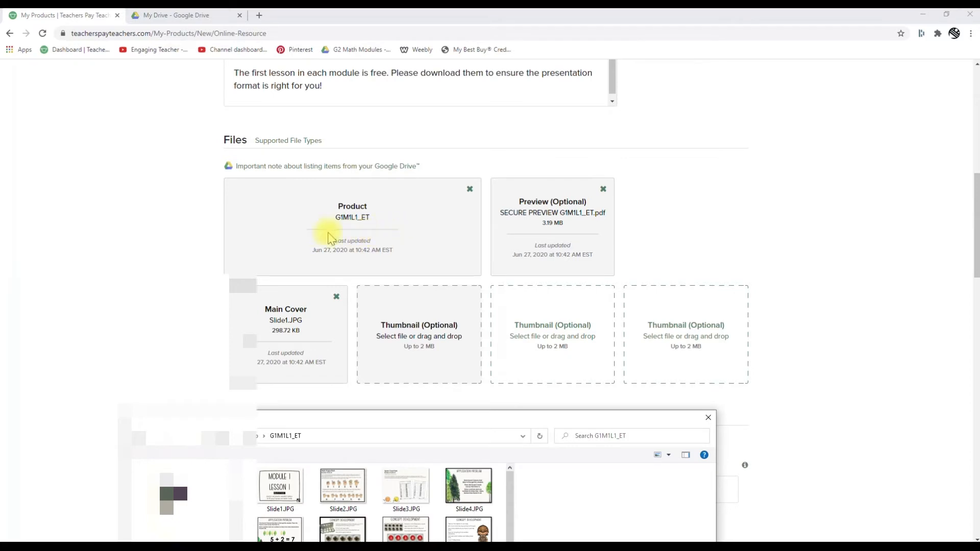
mouse_move(411, 236)
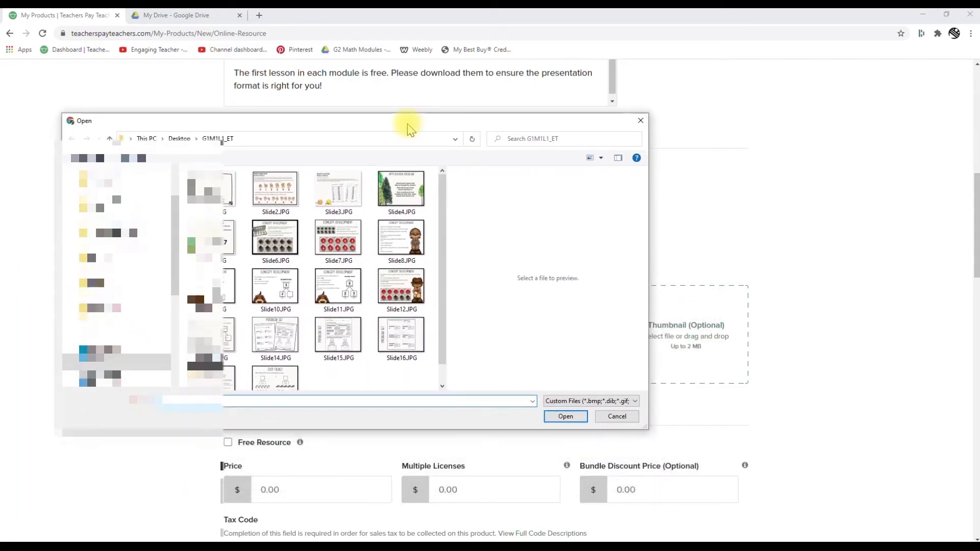
mouse_move(434, 174)
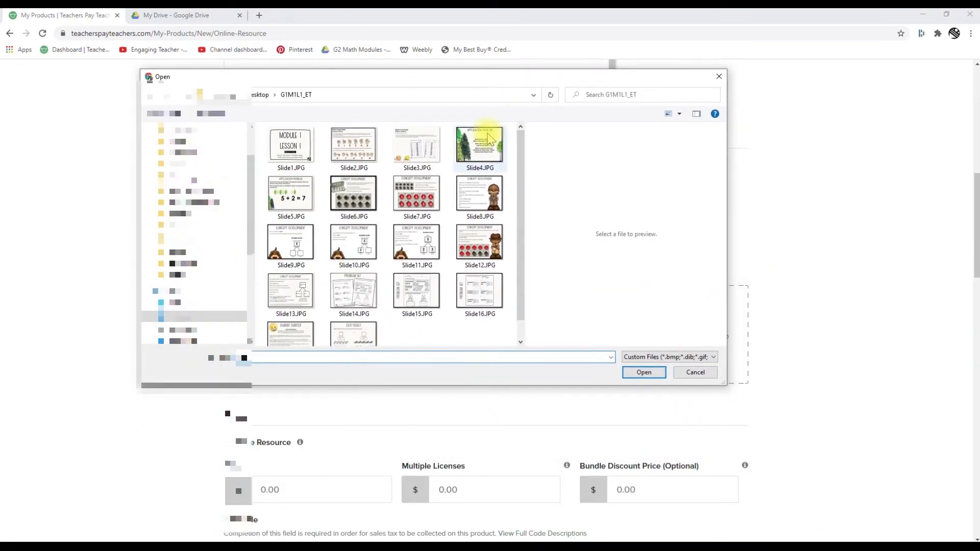
Step: Upload Slide2.JPG as the listing's first thumbnail
scroll(down, 3)
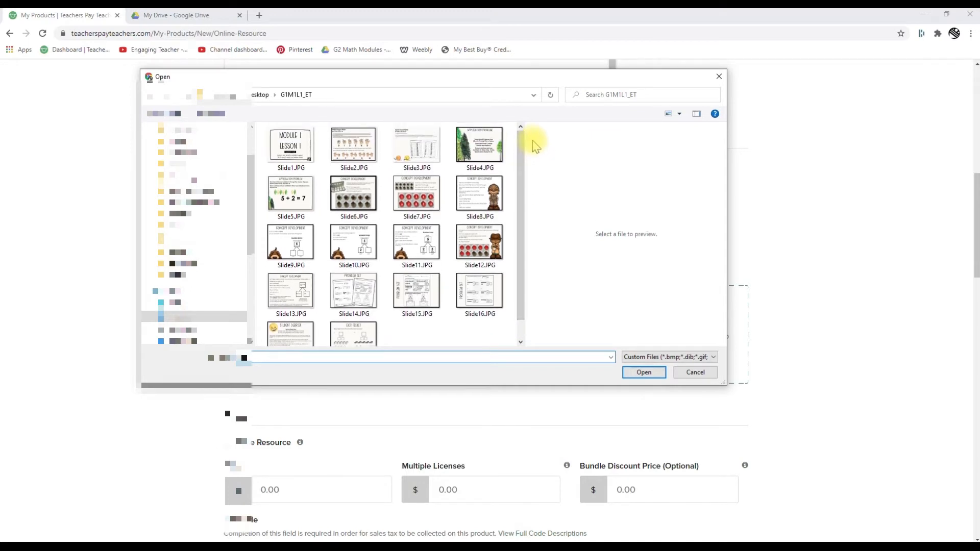
mouse_move(532, 154)
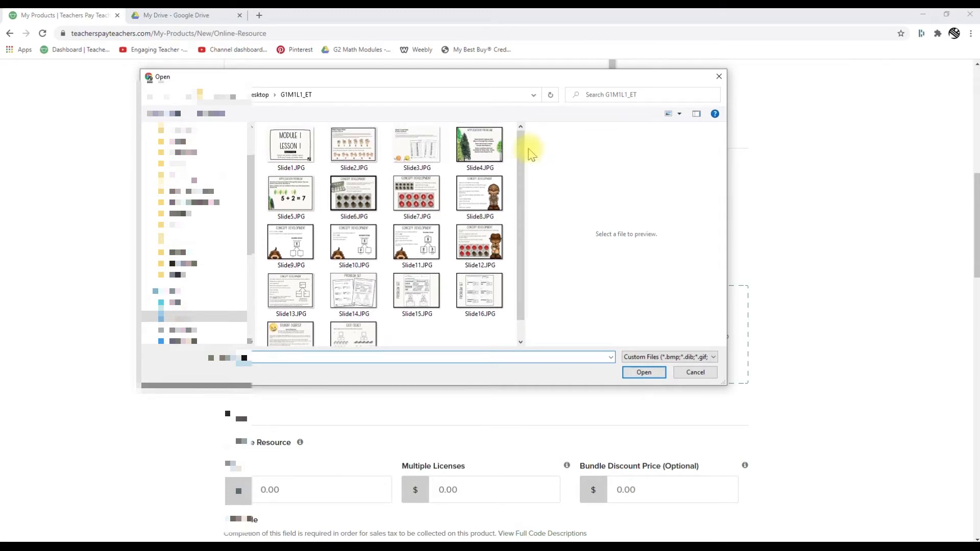
click(353, 145)
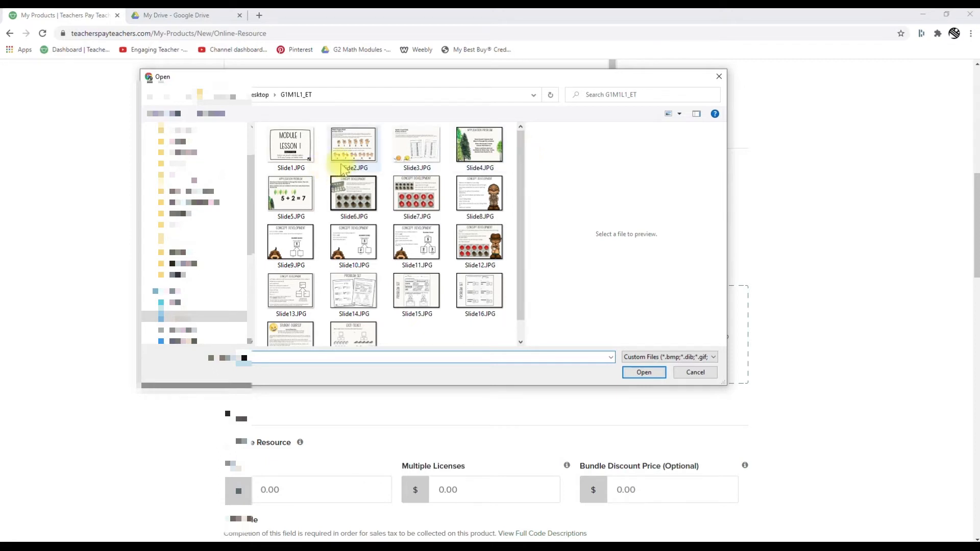
click(353, 146)
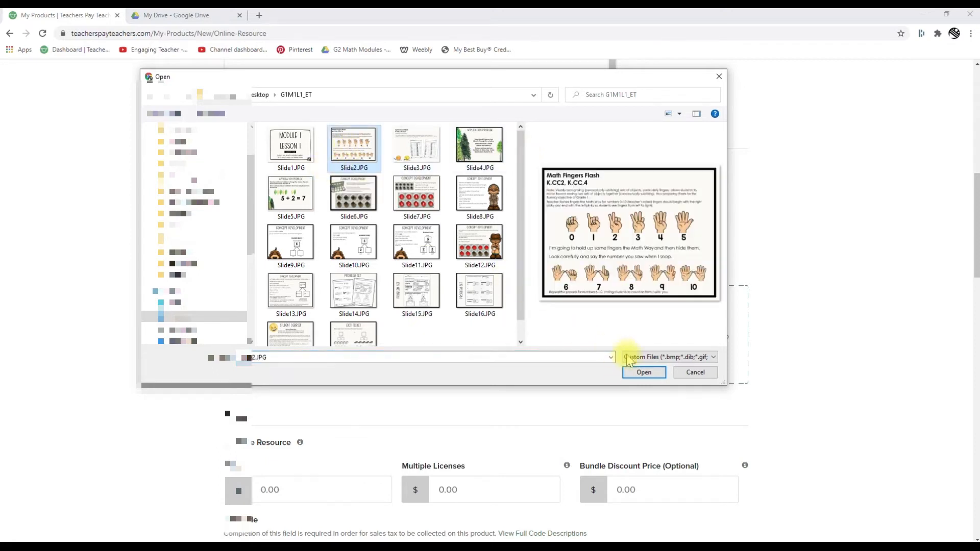
click(643, 372)
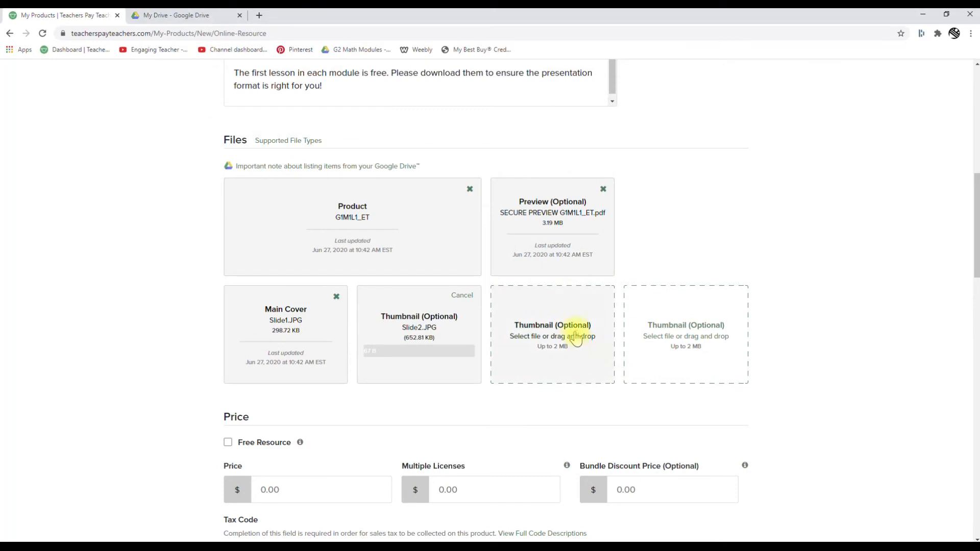
Step: Upload Slide4.JPG and Slide8.JPG as additional thumbnails
click(551, 334)
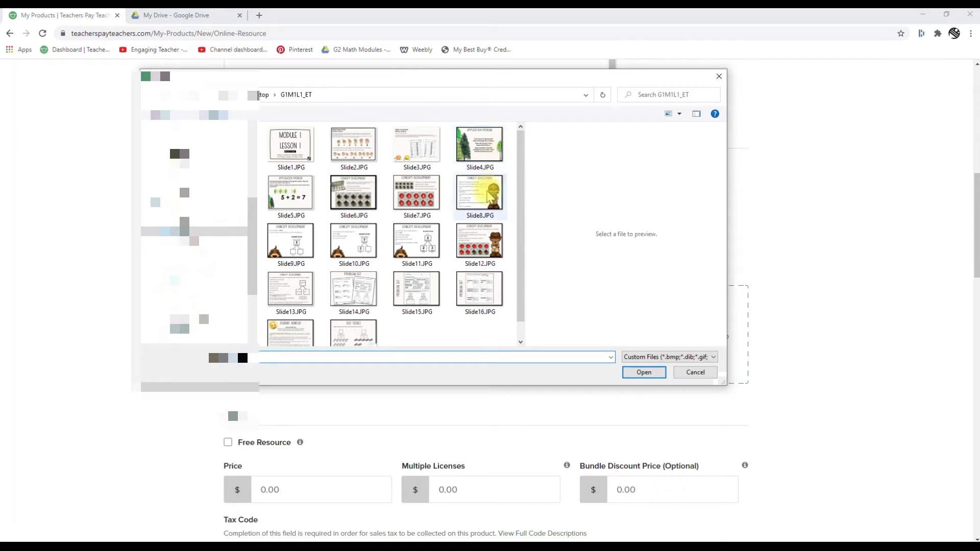
click(479, 194)
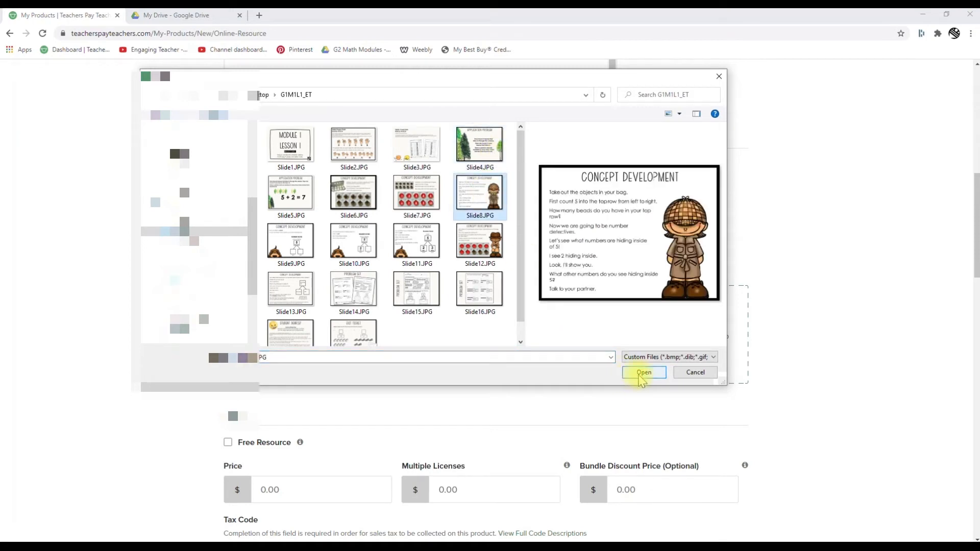
click(479, 144)
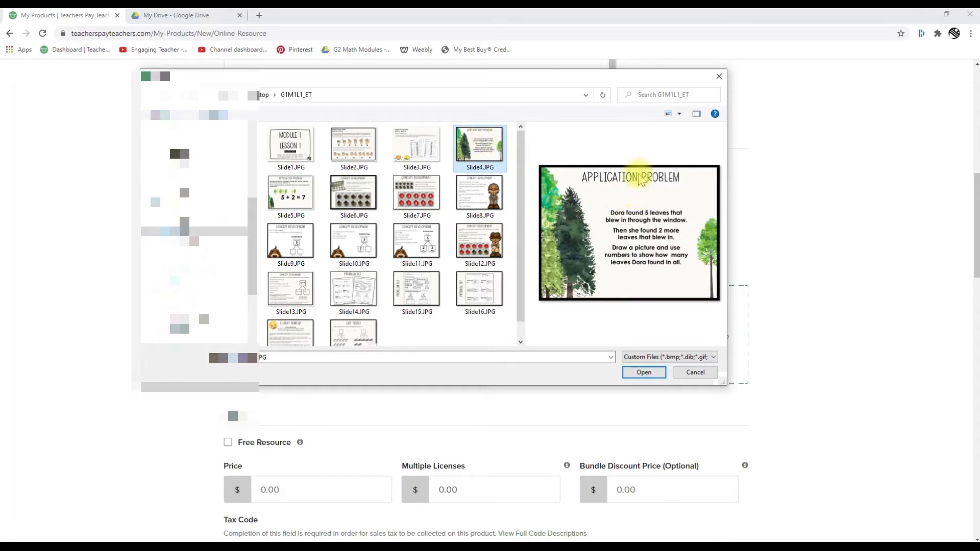
click(643, 372)
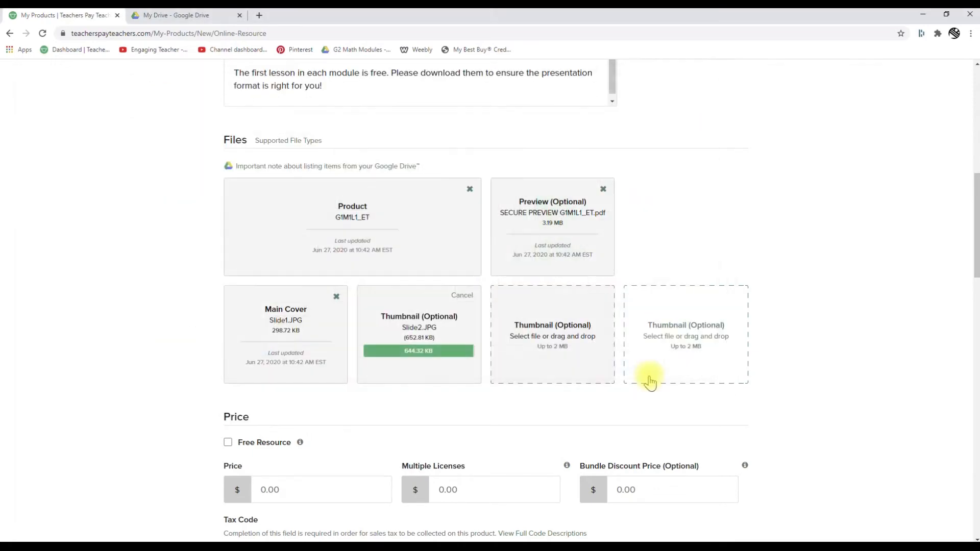
click(685, 333)
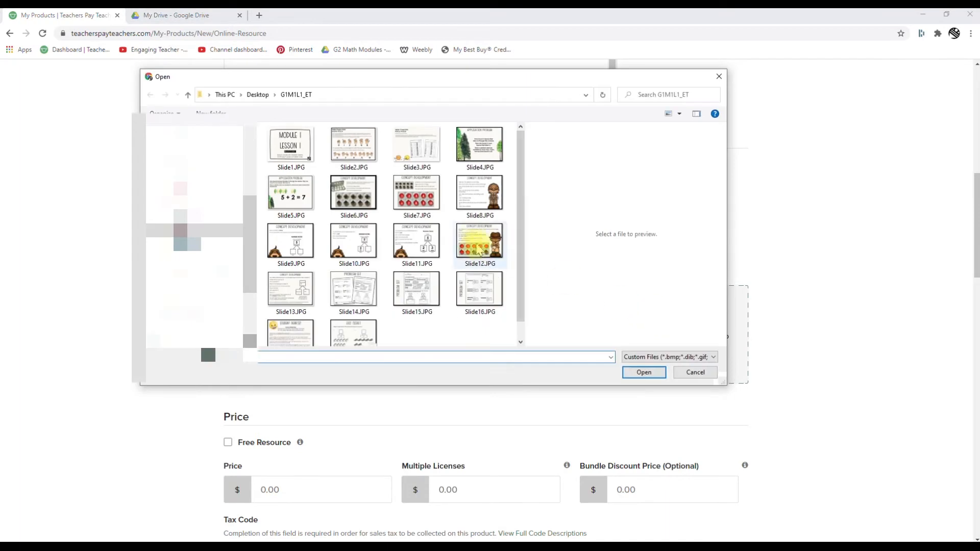
click(479, 192)
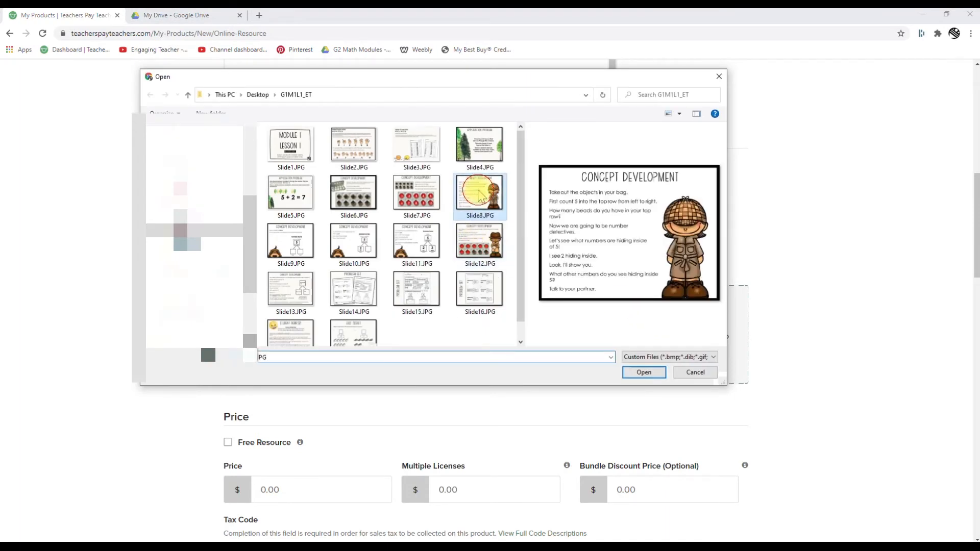
click(643, 372)
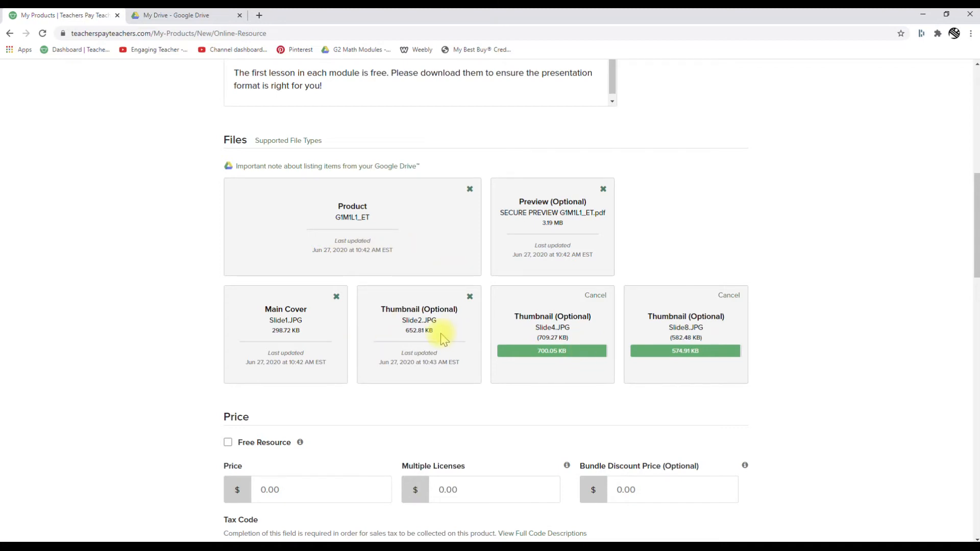
Step: Tick Free Resource under Price and choose Math as the subject area
scroll(down, 3)
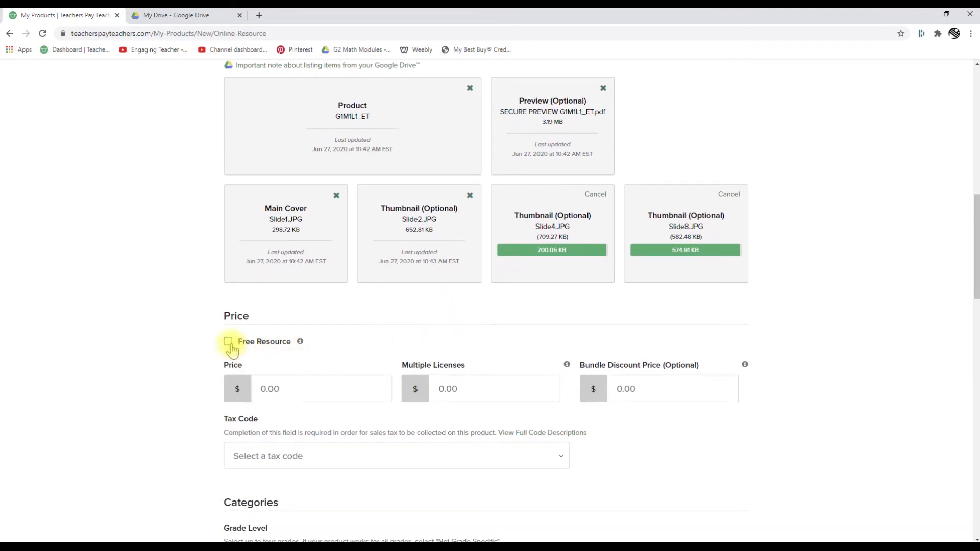
click(228, 342)
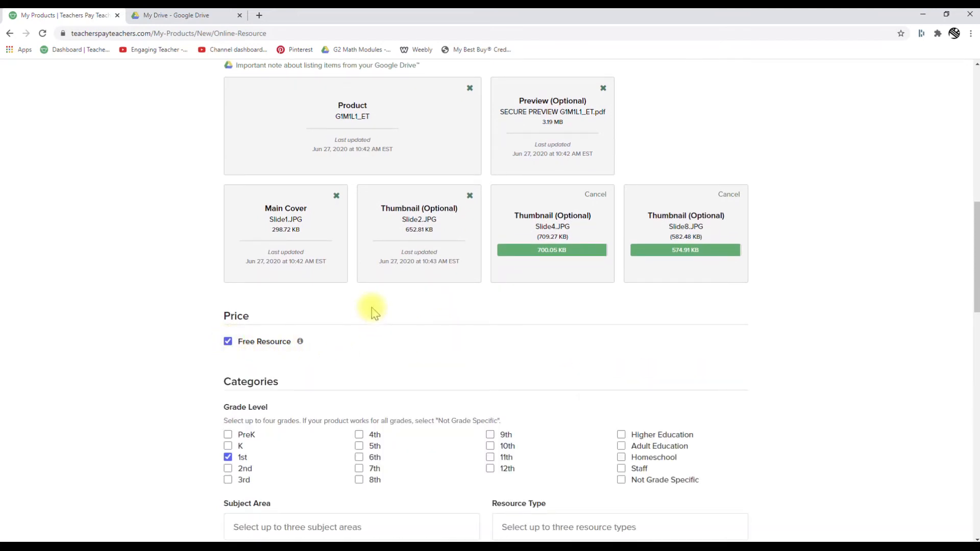
scroll(down, 3)
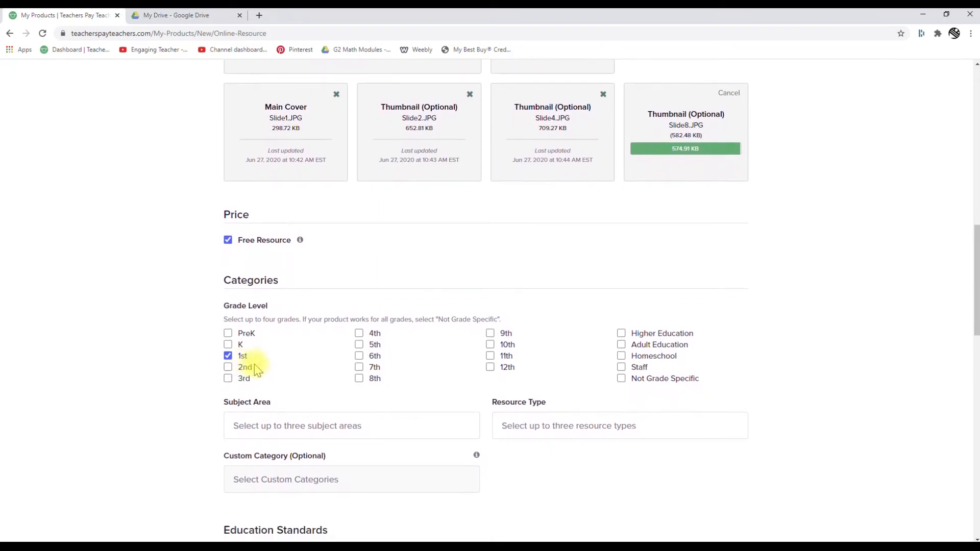
click(351, 426)
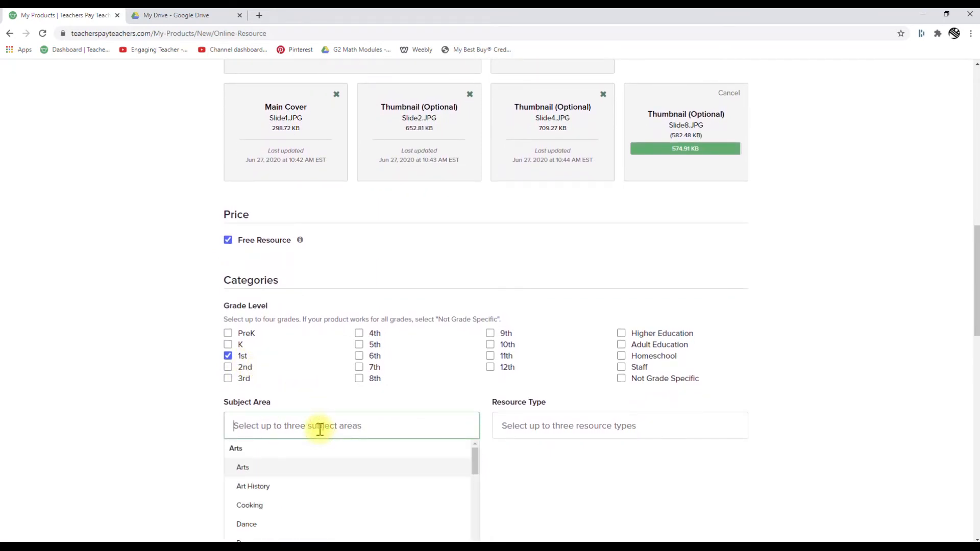
text(math)
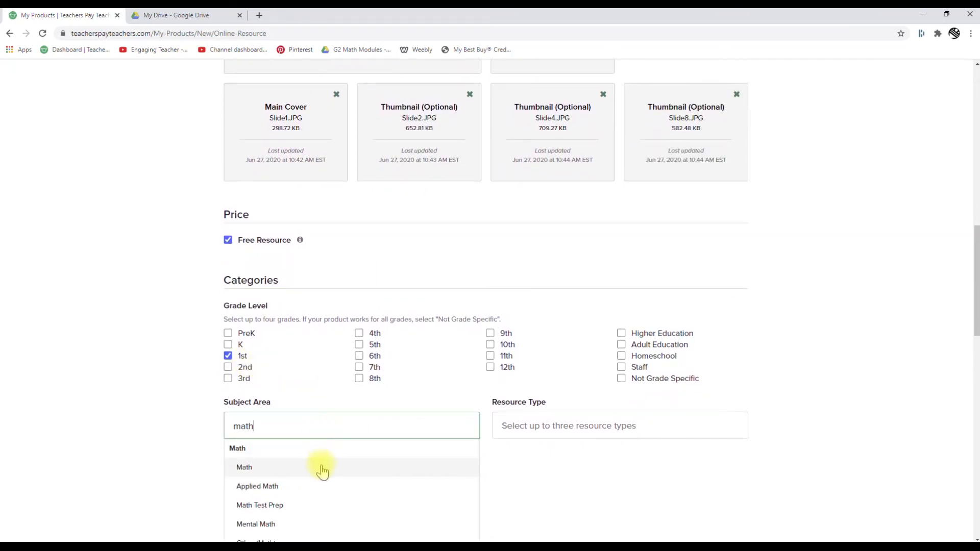
click(244, 467)
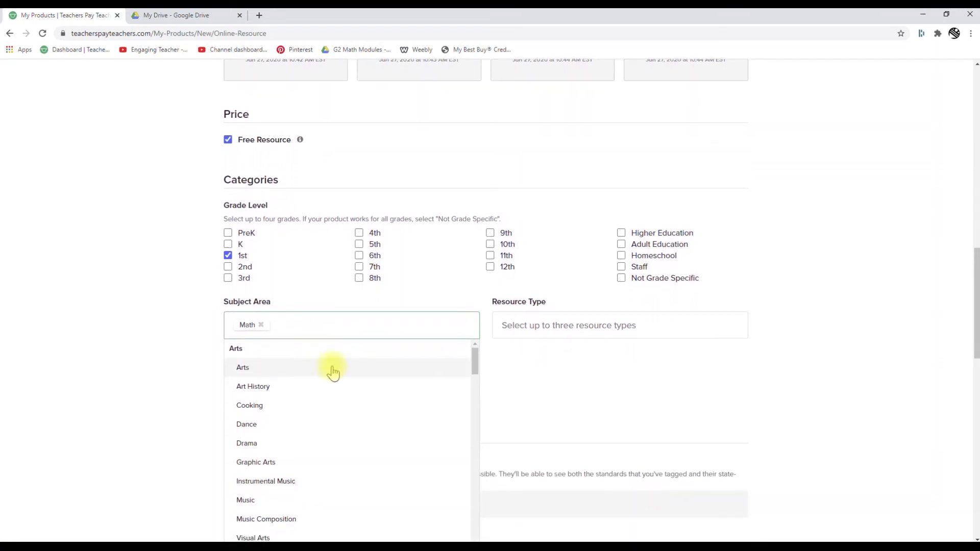
text(math)
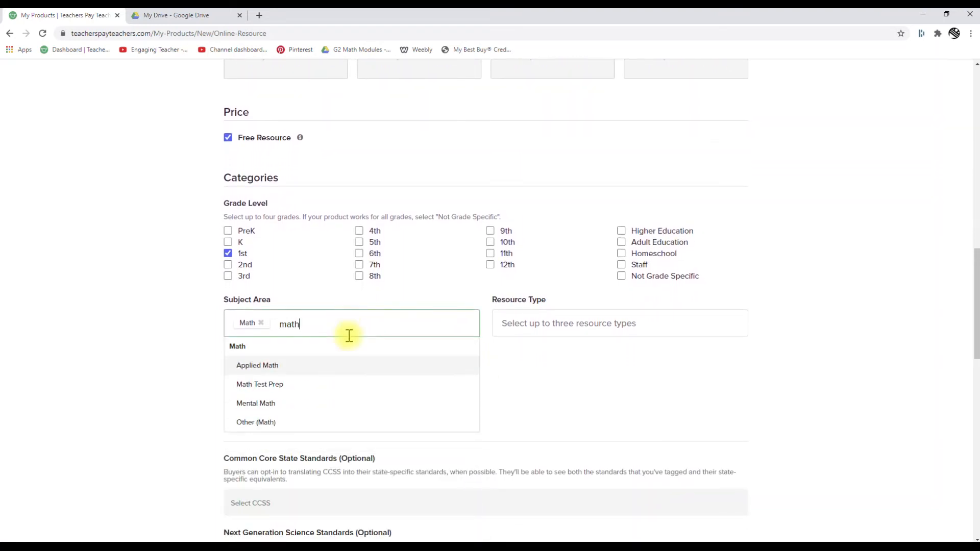
mouse_move(294, 424)
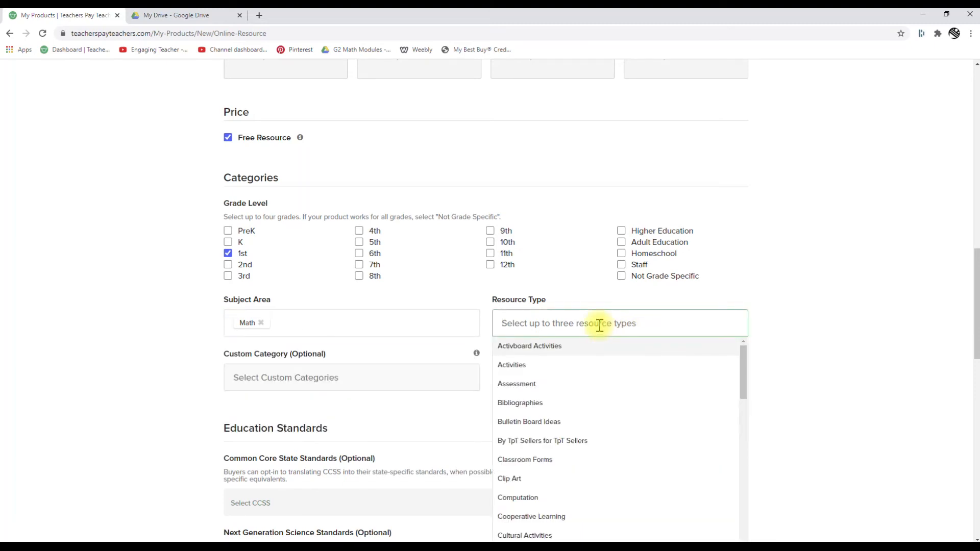
Step: Select Google Apps, Lectures and Lesson Plans (Individual) as the resource types
scroll(down, 3)
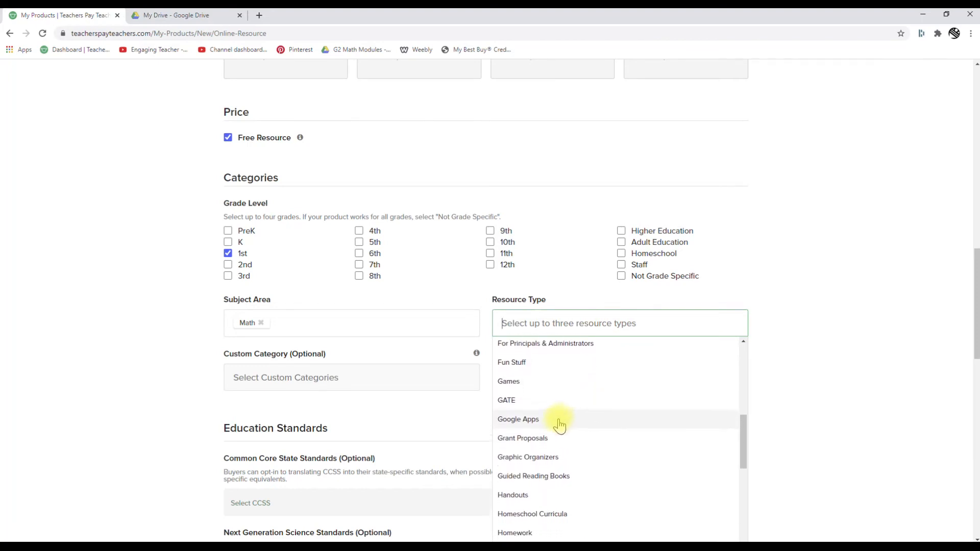
click(518, 419)
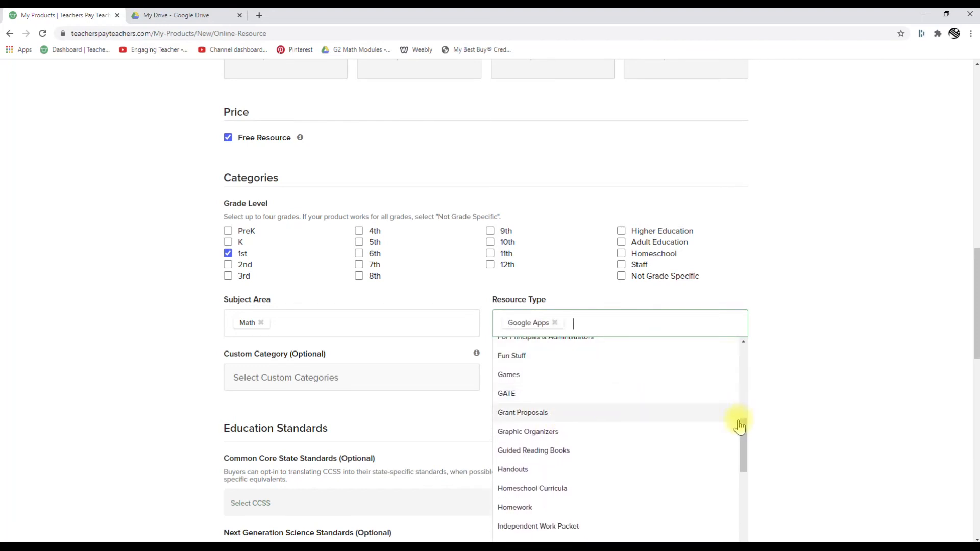
scroll(down, 3)
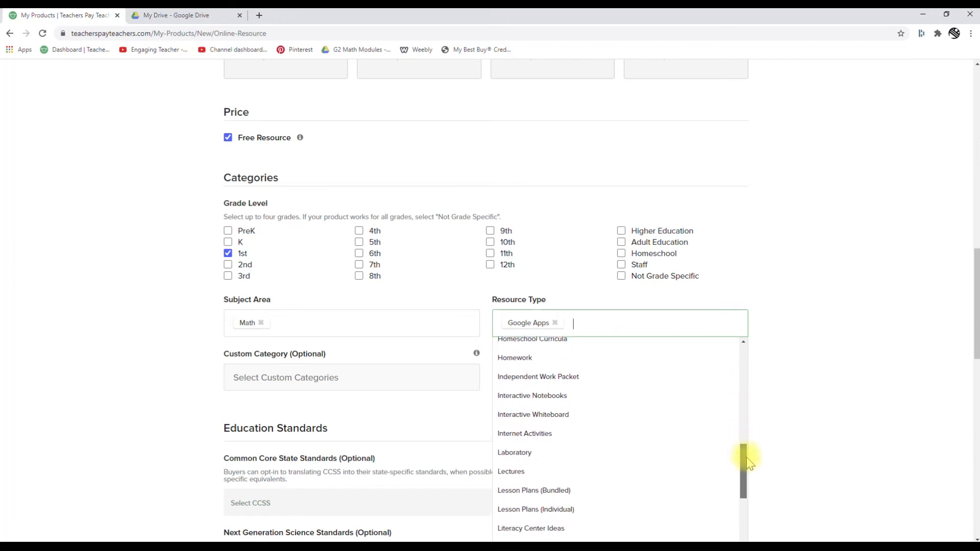
click(510, 471)
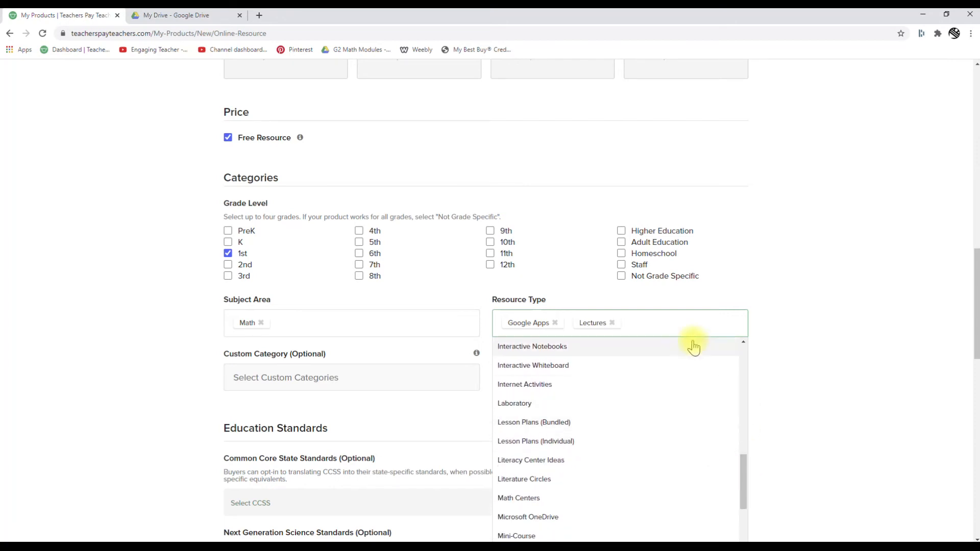
click(535, 441)
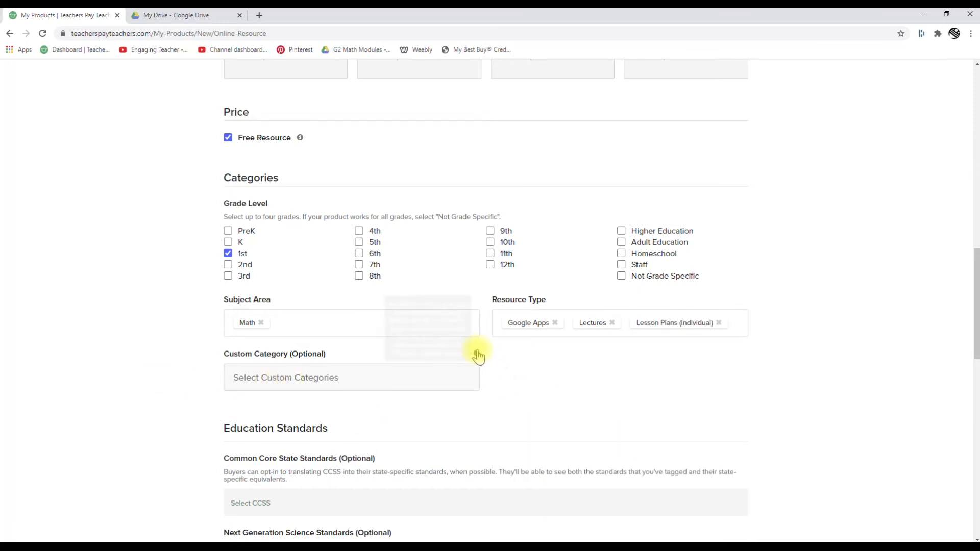
mouse_move(478, 355)
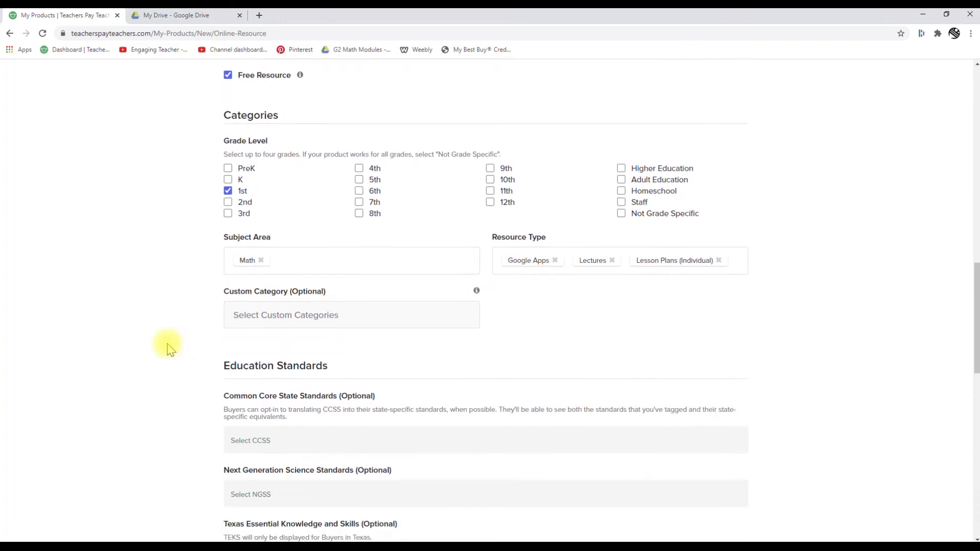
Step: In the Common Core picker's Math tab, browse the grade 1 domains to reach Operations and Algebraic Thinking
click(250, 440)
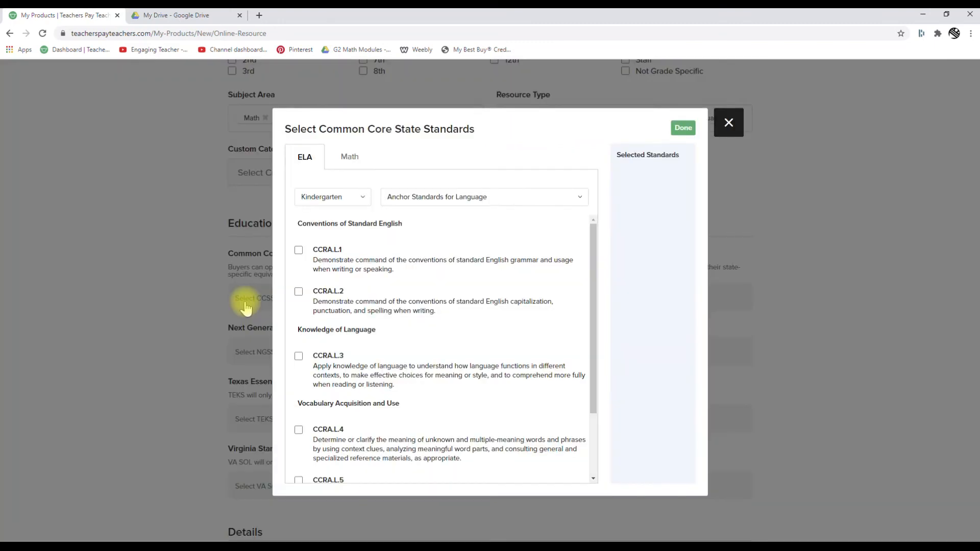
click(349, 156)
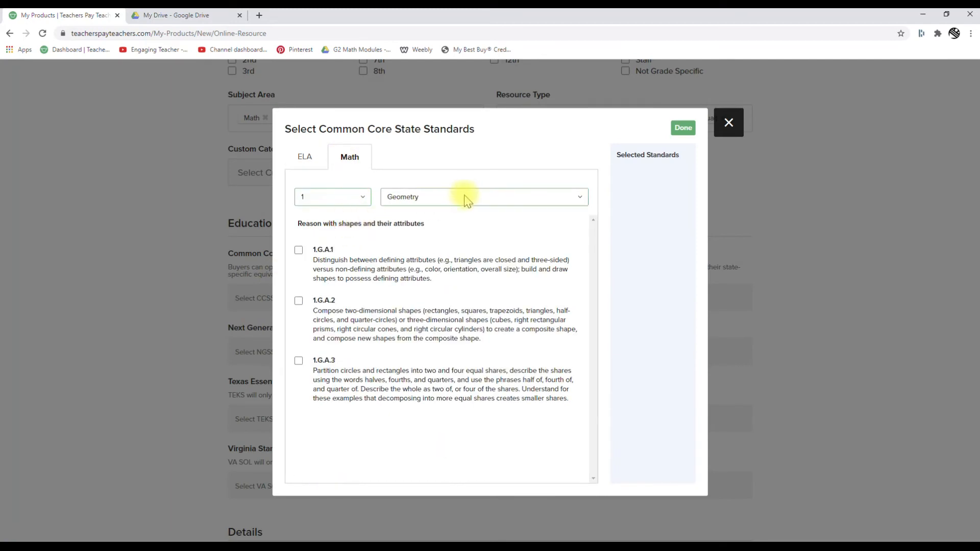
click(483, 196)
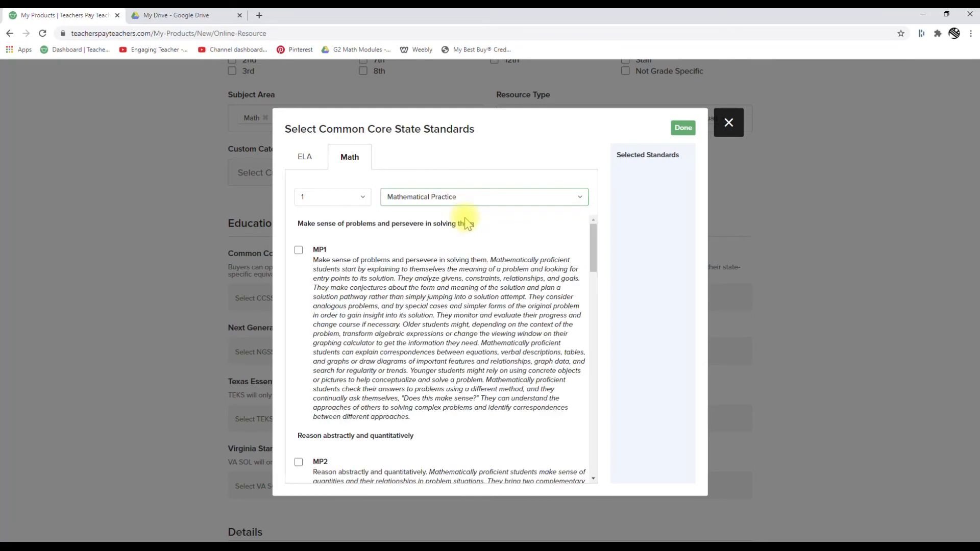
click(482, 196)
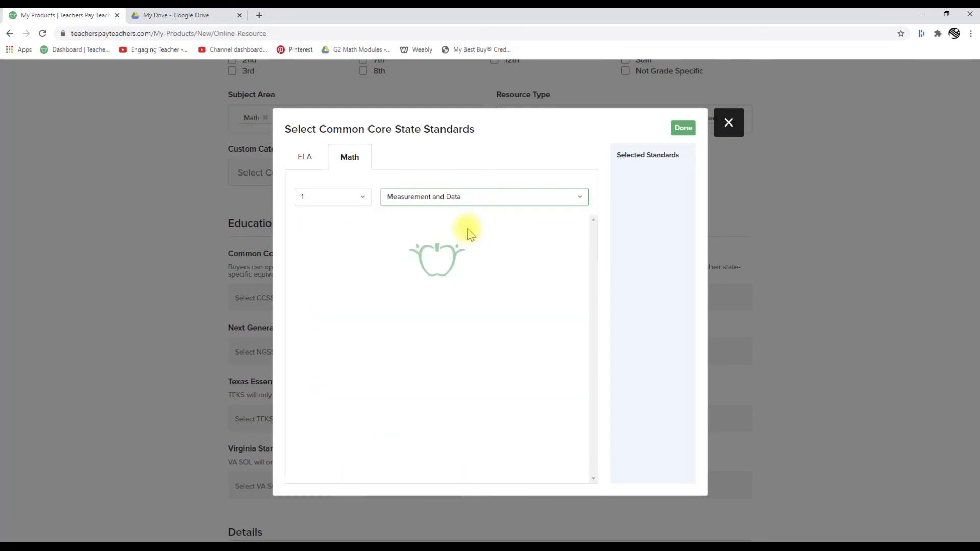
click(482, 196)
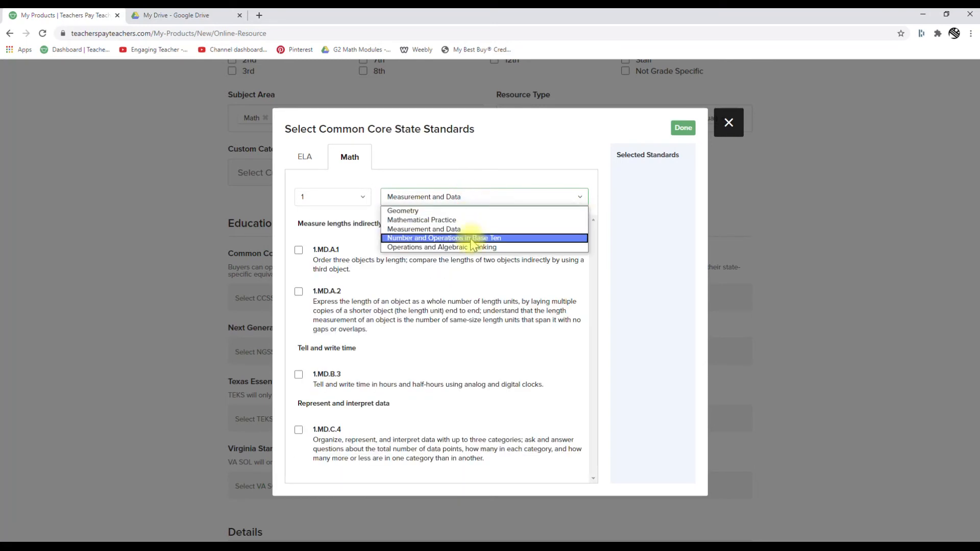
click(421, 219)
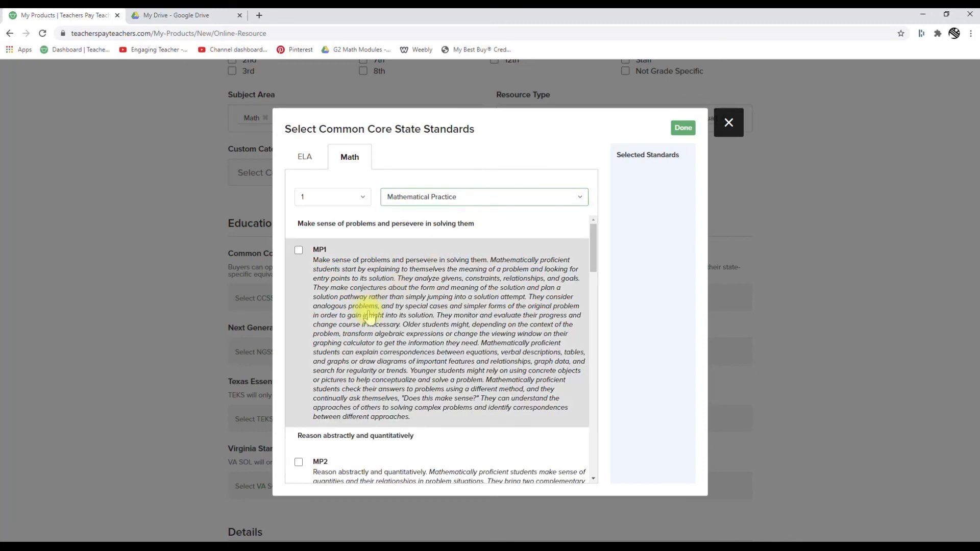
click(481, 196)
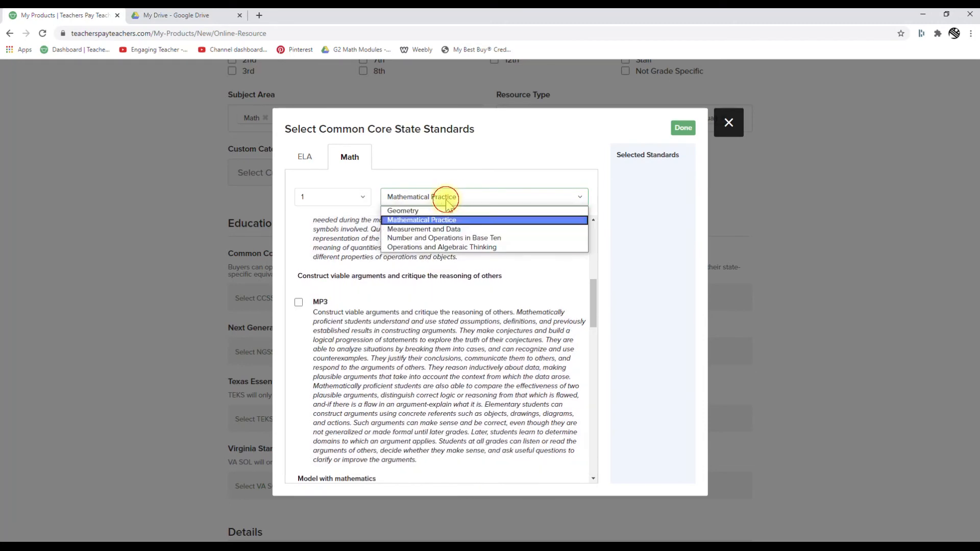
click(423, 229)
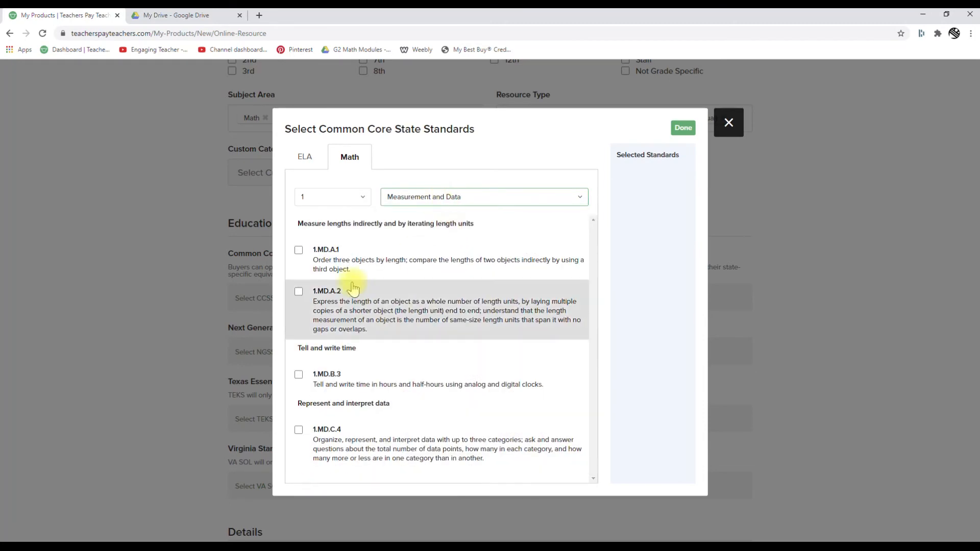
click(483, 196)
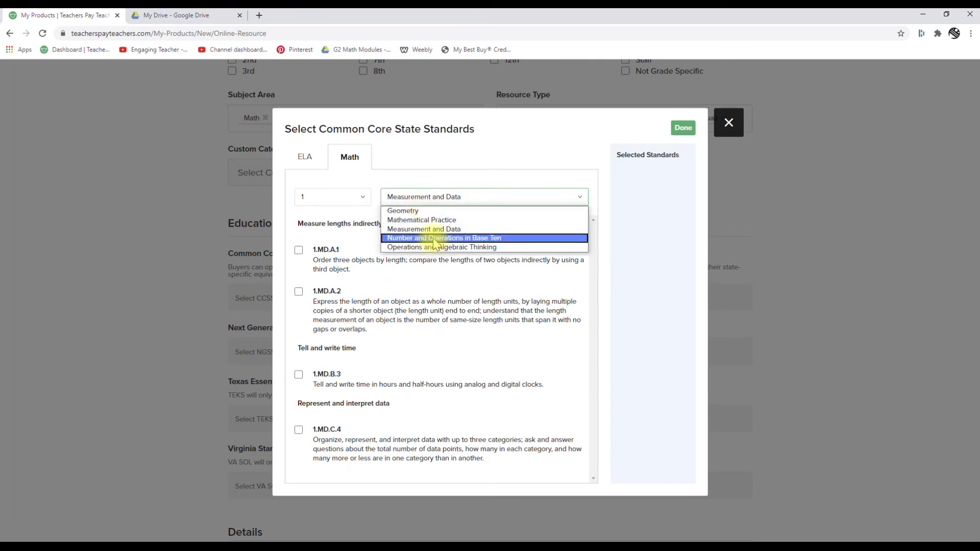
click(444, 237)
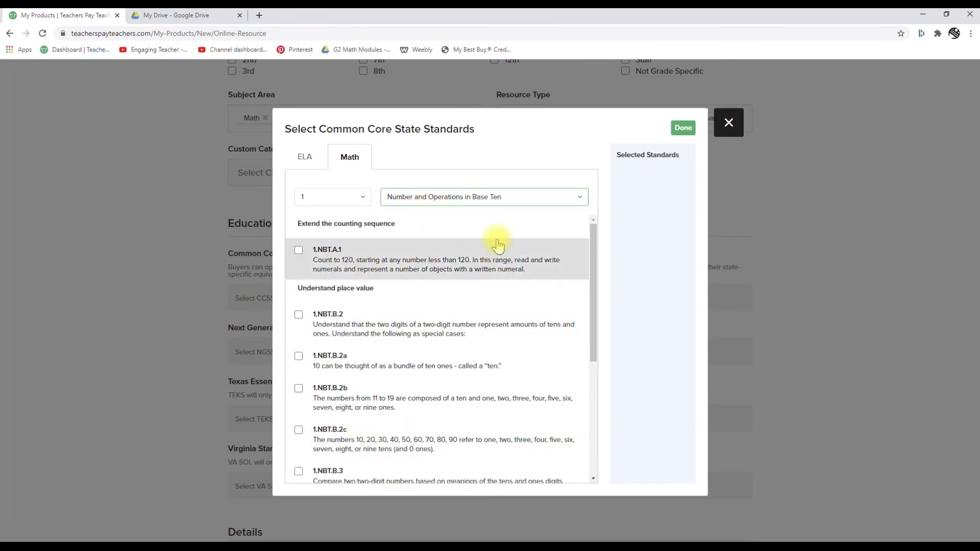
click(482, 196)
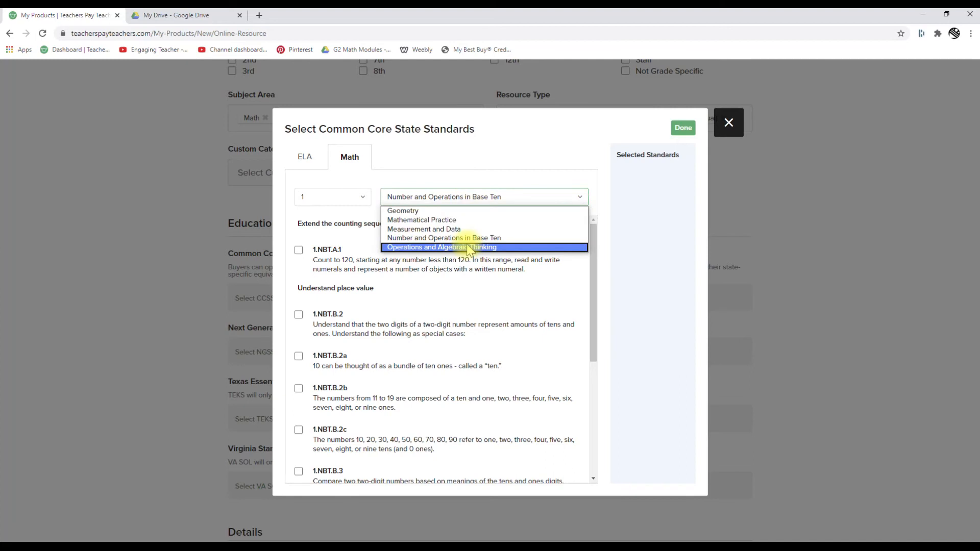
click(441, 247)
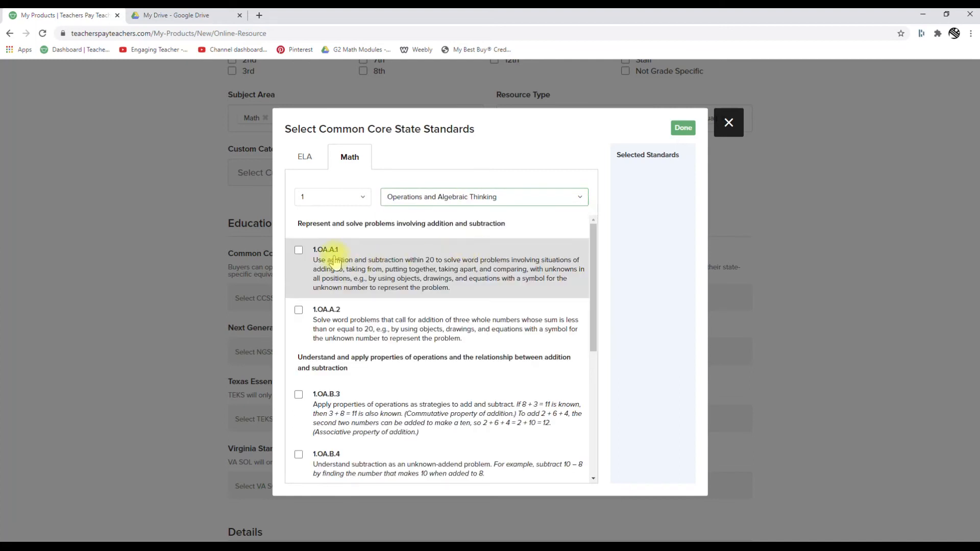
Step: Check standards 1.OA.A.1 and 1.OA.C.5 for the listing
click(298, 250)
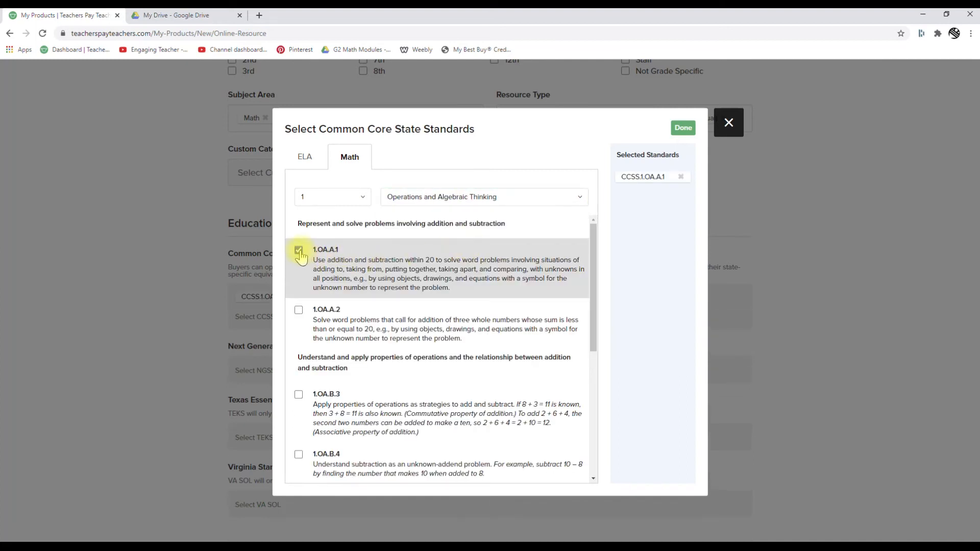
click(299, 250)
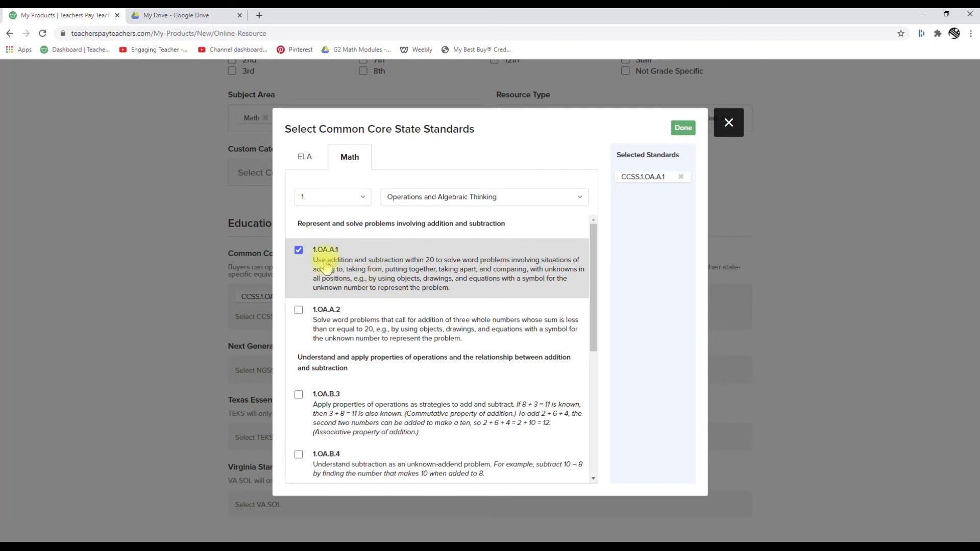
scroll(down, 3)
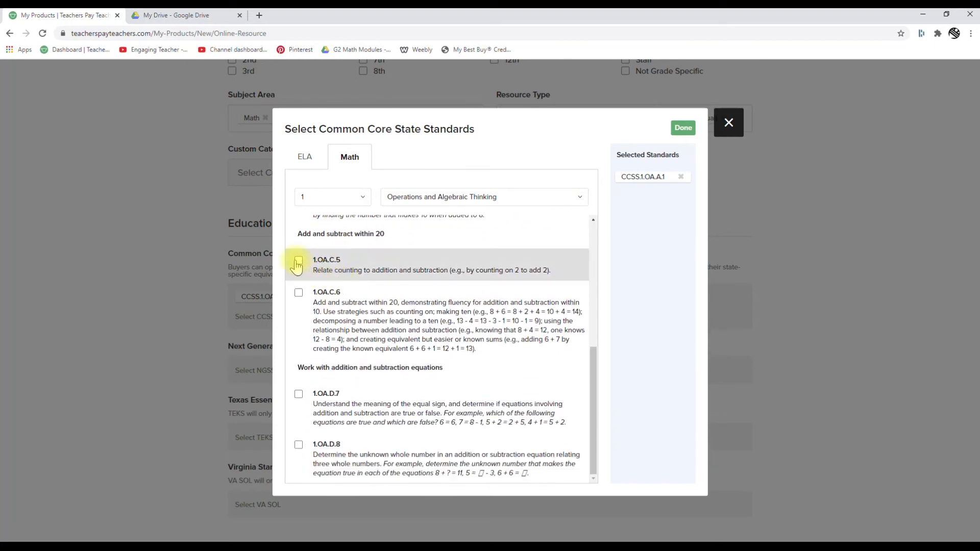
click(298, 259)
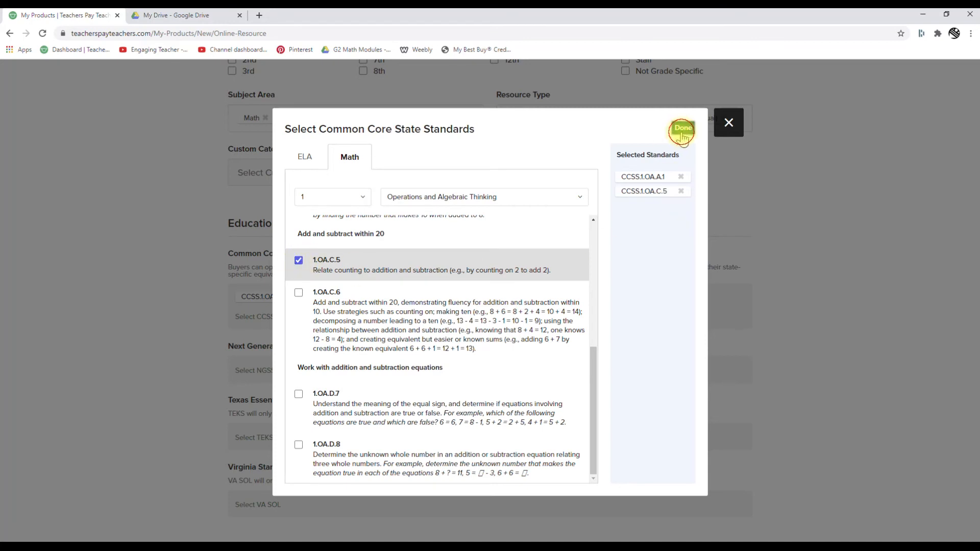
Step: Confirm the two standards, choose the permitted copyrighted-materials attestation and create the product
click(681, 130)
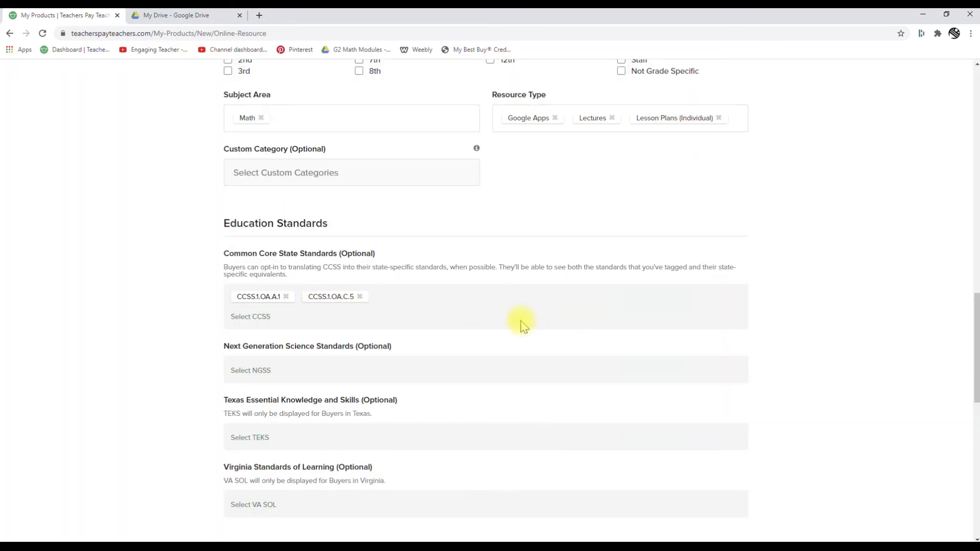
scroll(down, 3)
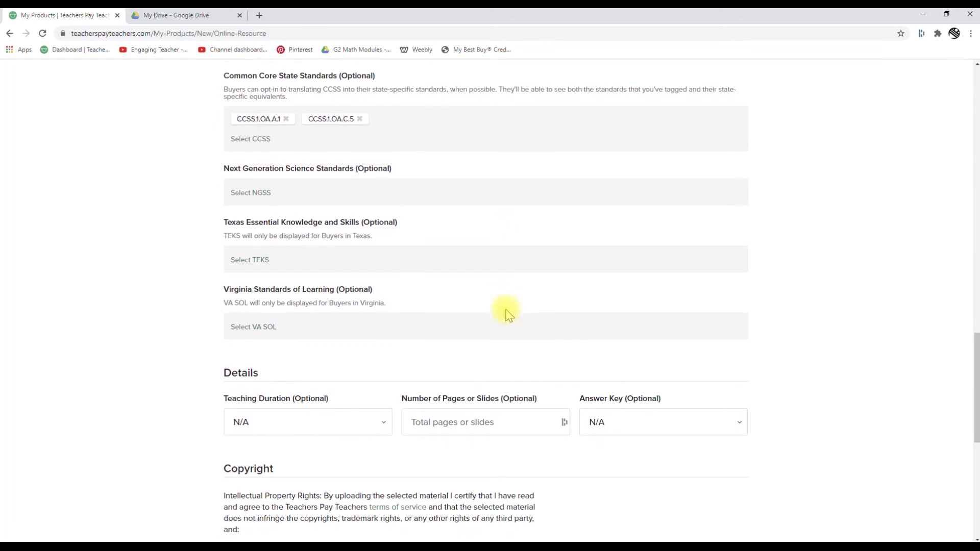
scroll(down, 3)
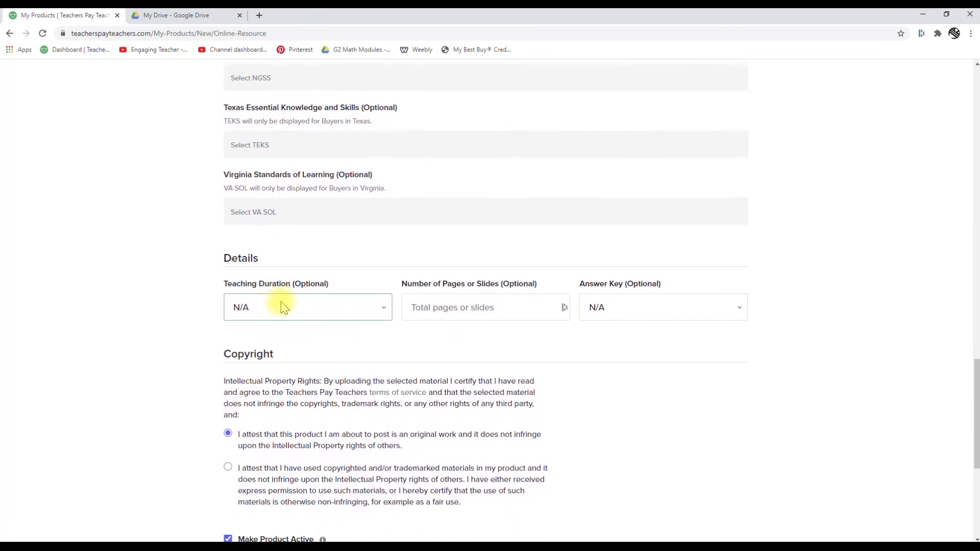
scroll(down, 3)
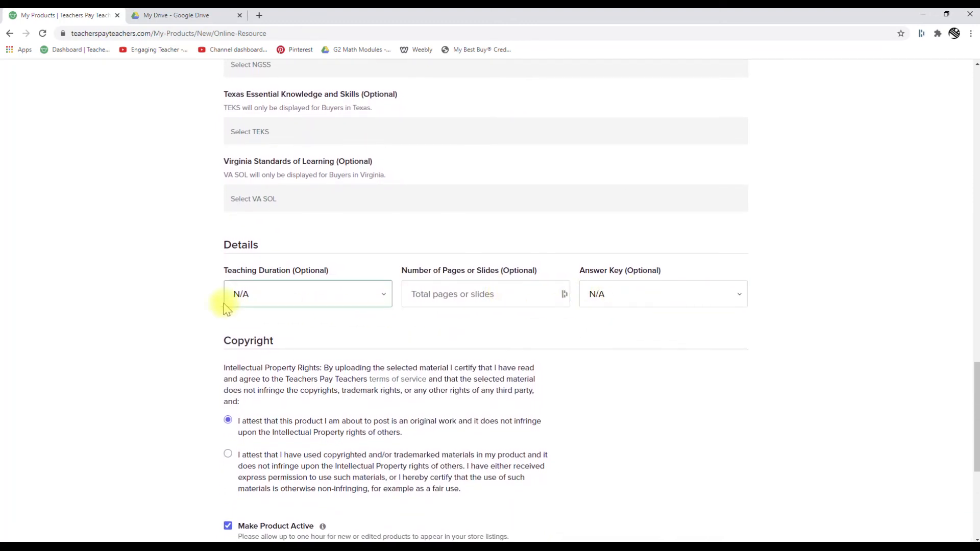
scroll(down, 3)
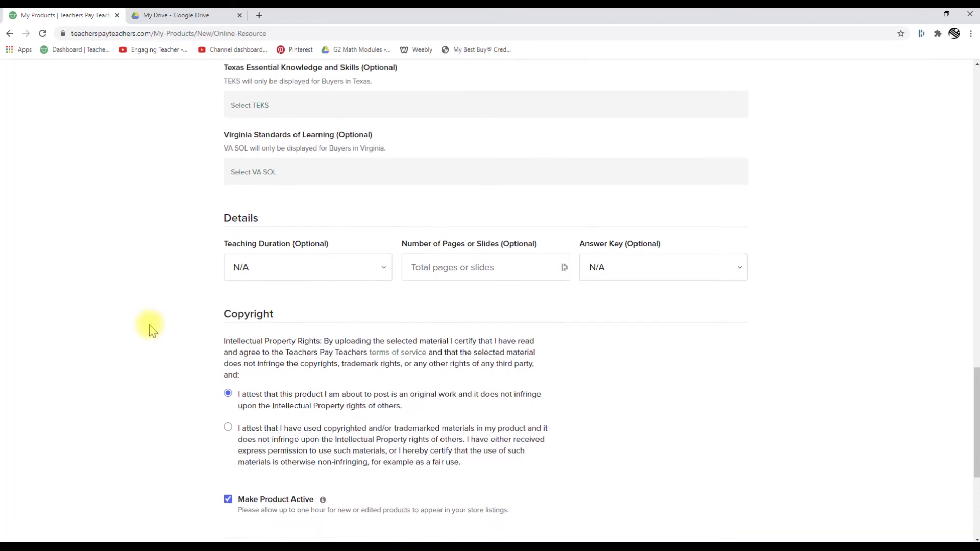
click(228, 352)
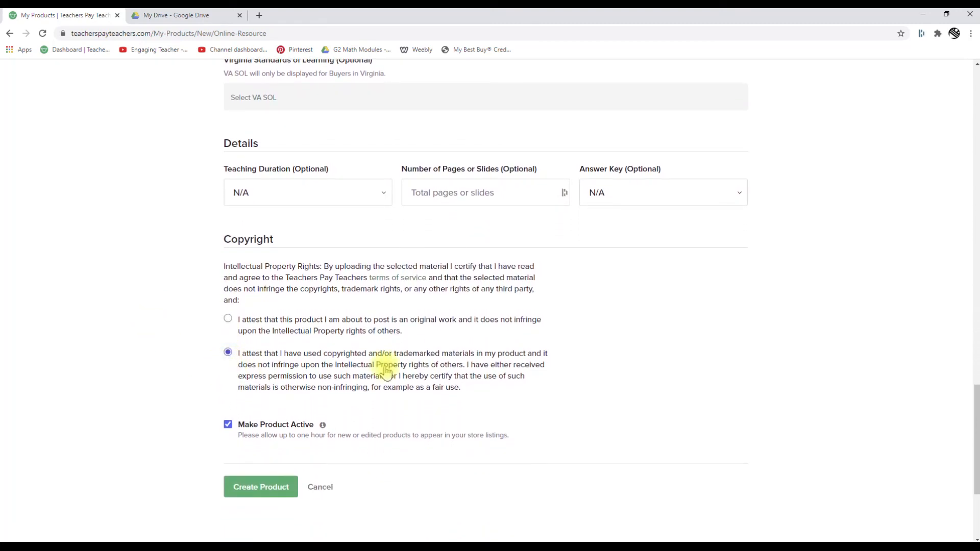
click(261, 487)
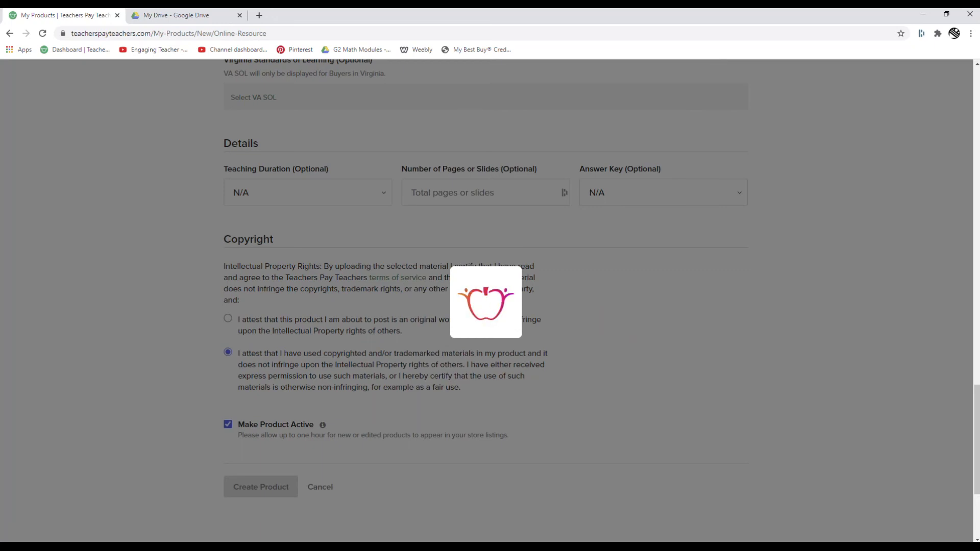
Step: View the third and fourth product images on the live listing and open its watermarked preview
click(260, 487)
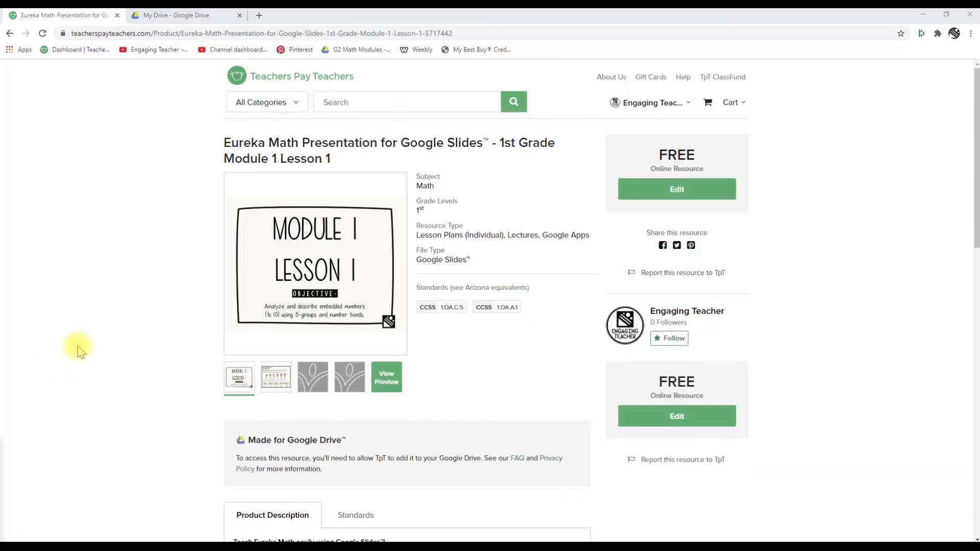
mouse_move(80, 344)
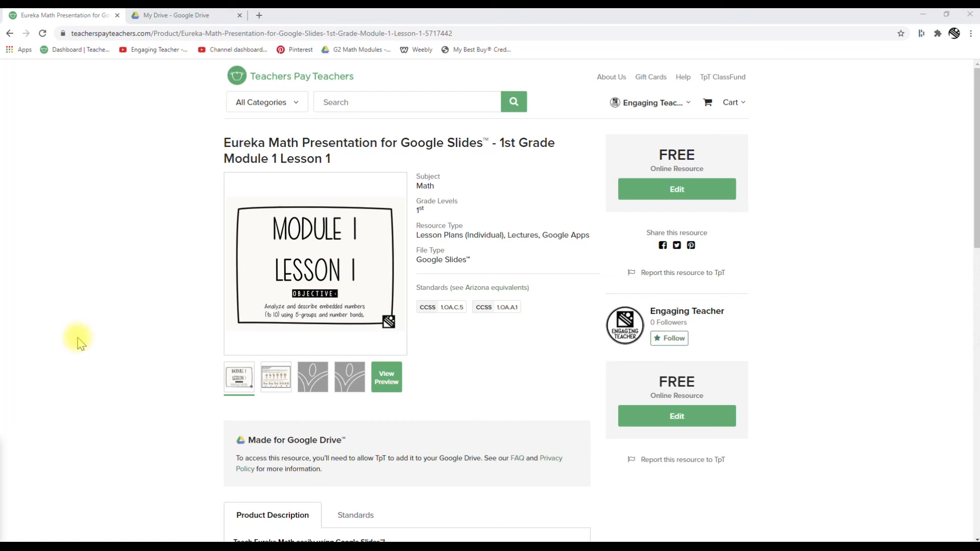
click(312, 376)
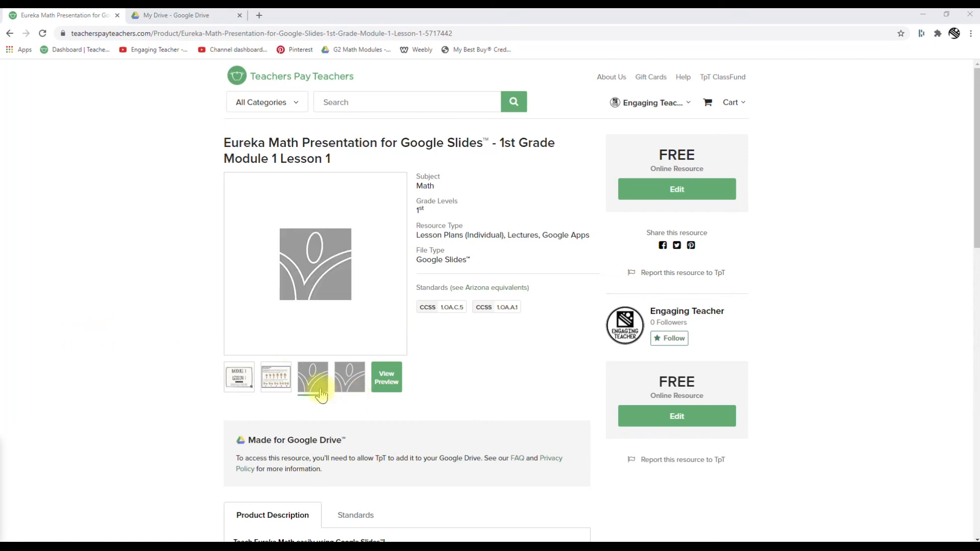
click(275, 376)
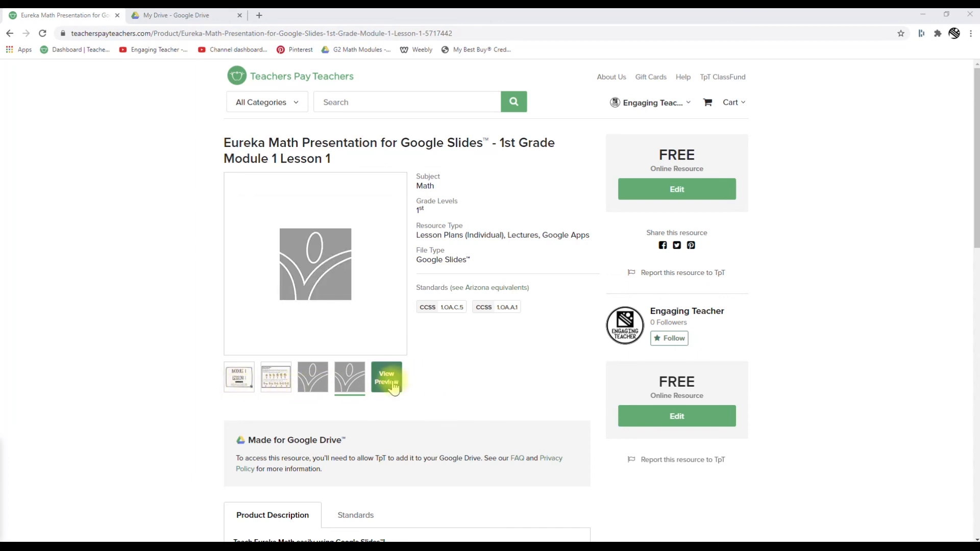
click(386, 378)
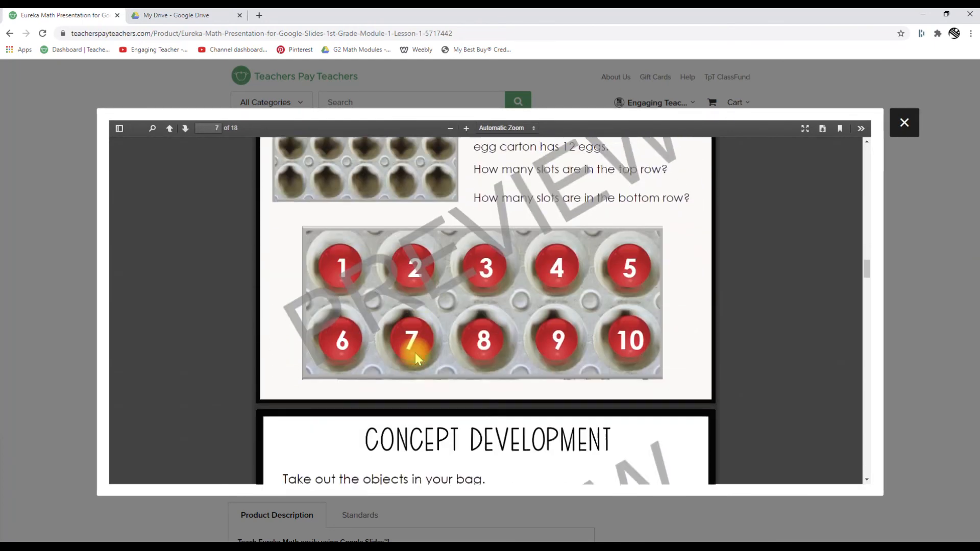
Step: Close the preview and review the description and the Standards section listing 1.OA.C.5 and 1.OA.A.1
click(903, 123)
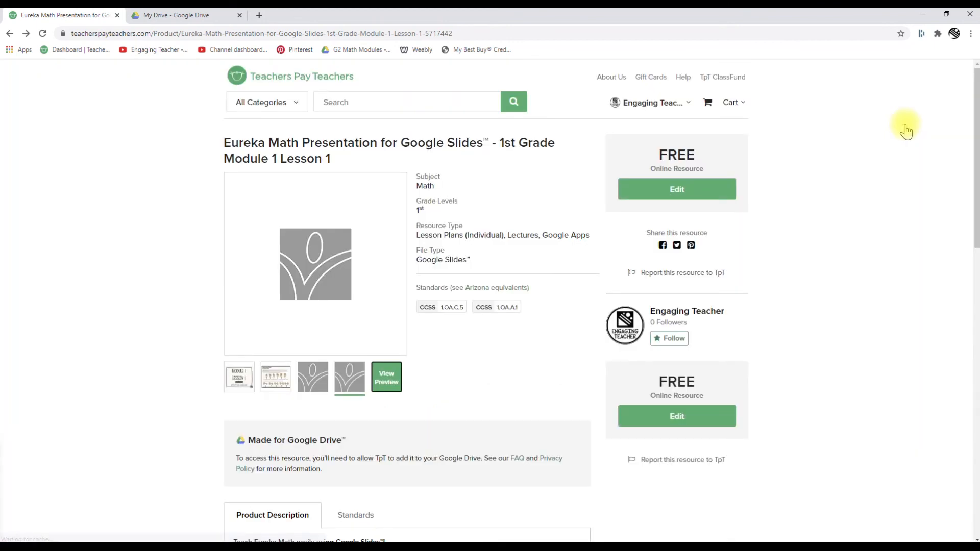
scroll(down, 3)
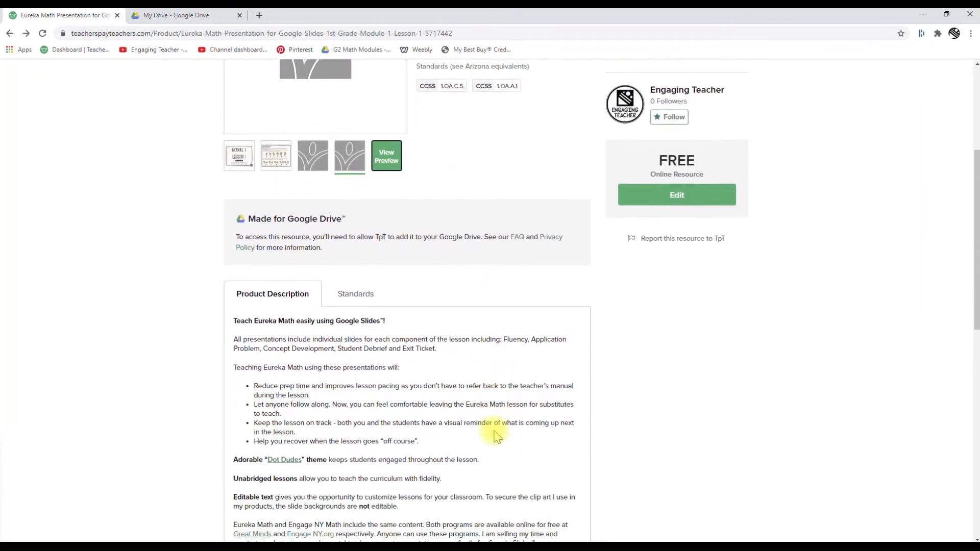
scroll(down, 3)
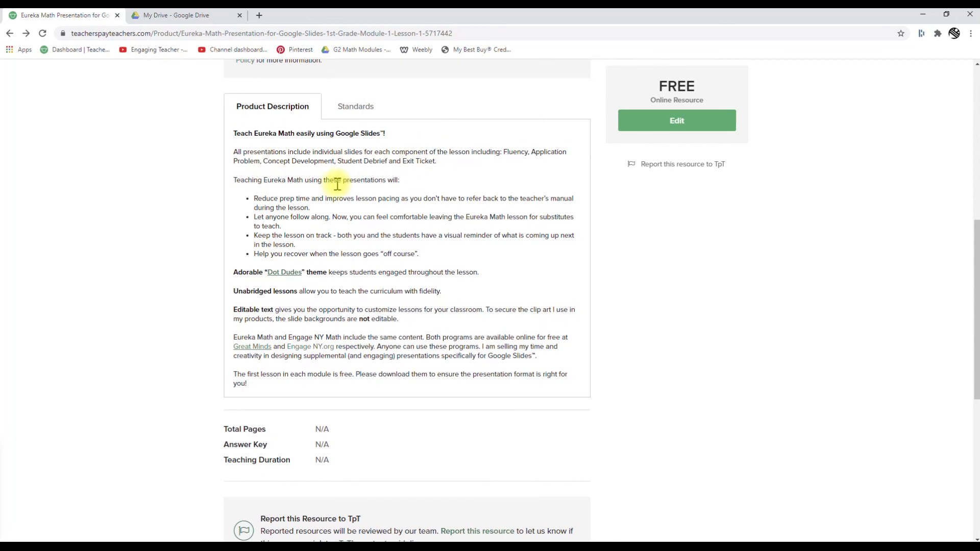
mouse_move(336, 353)
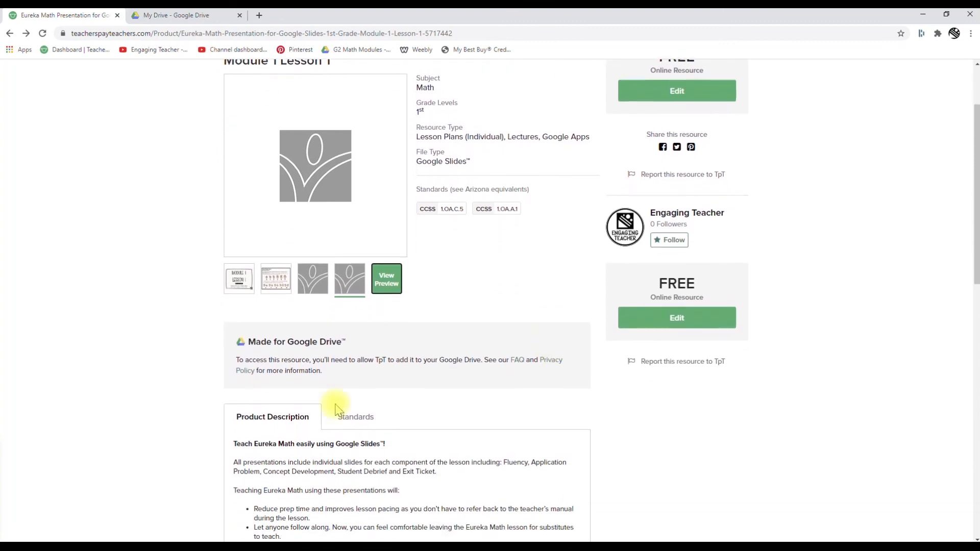
click(355, 417)
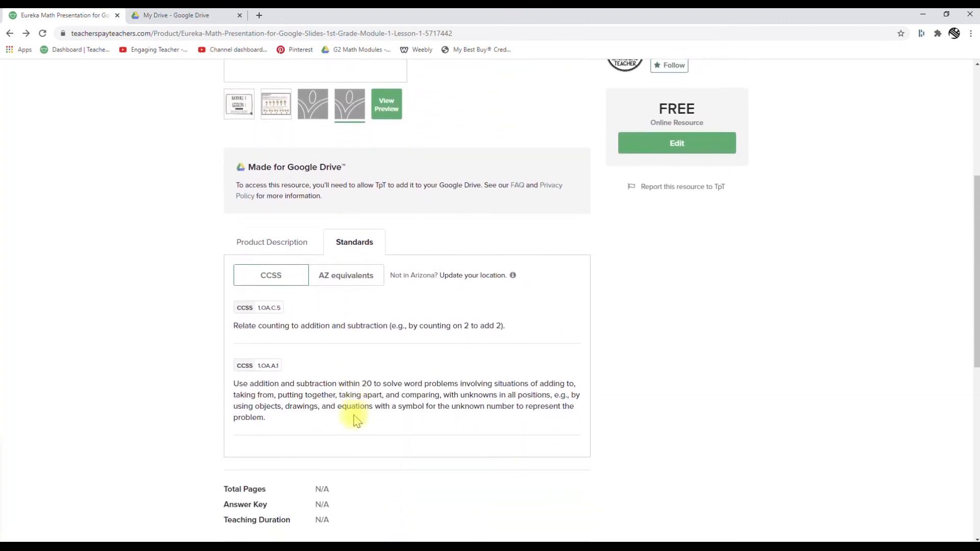
scroll(down, 3)
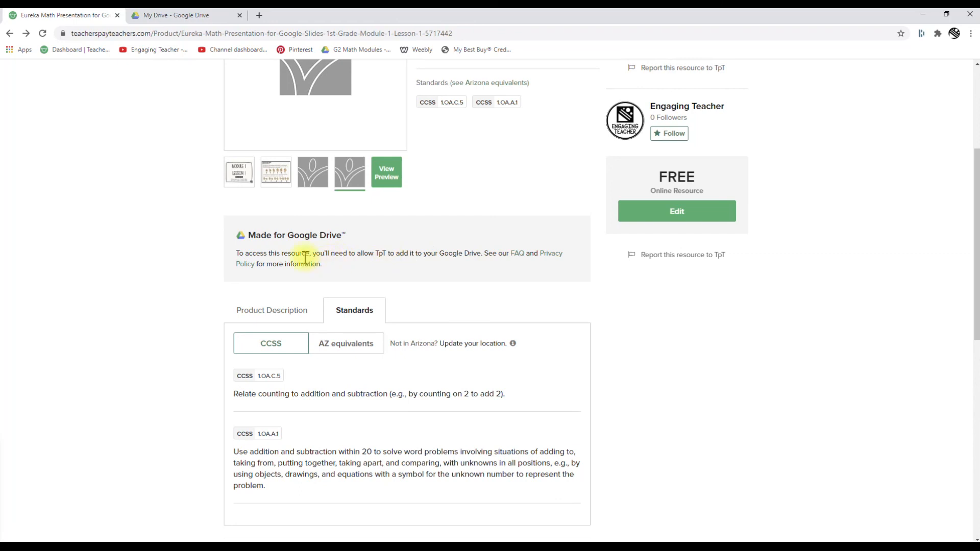
mouse_move(393, 262)
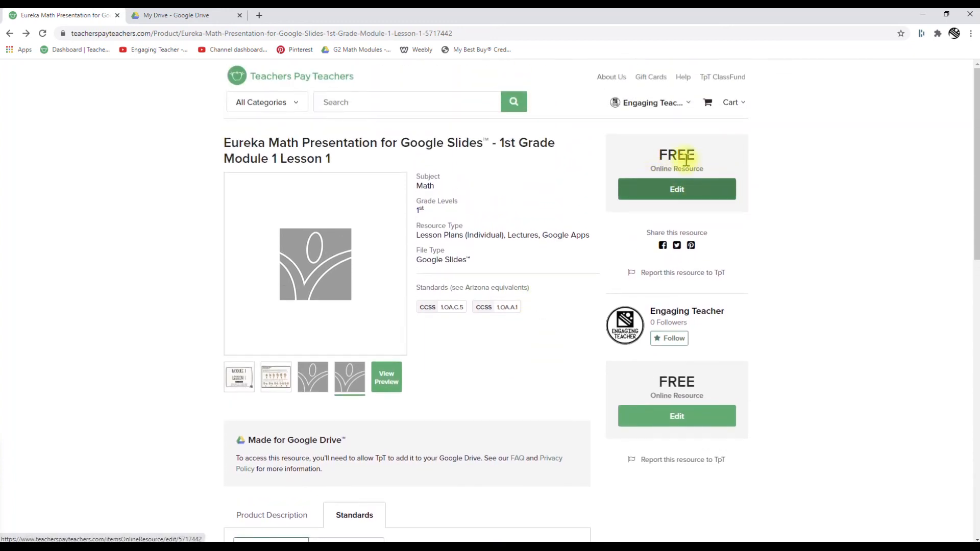
mouse_move(676, 191)
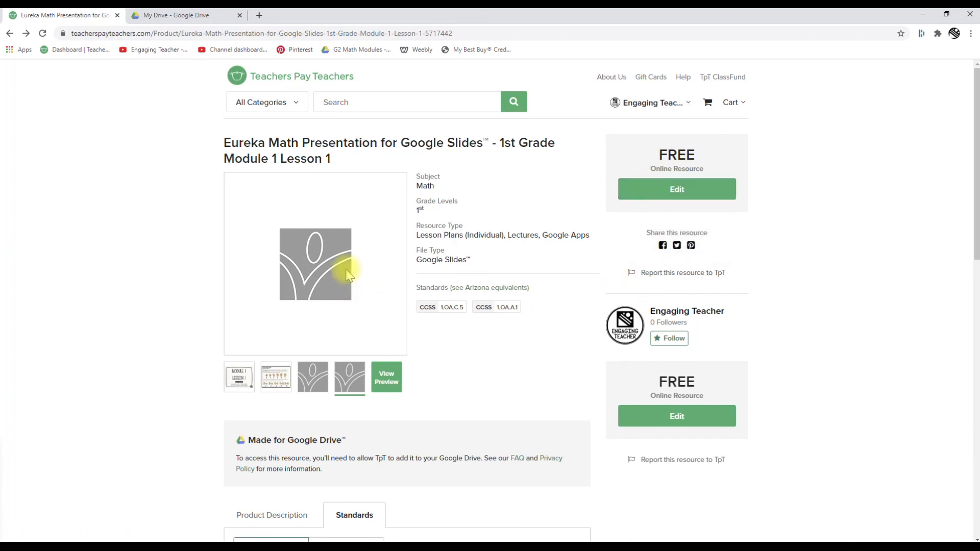
click(312, 376)
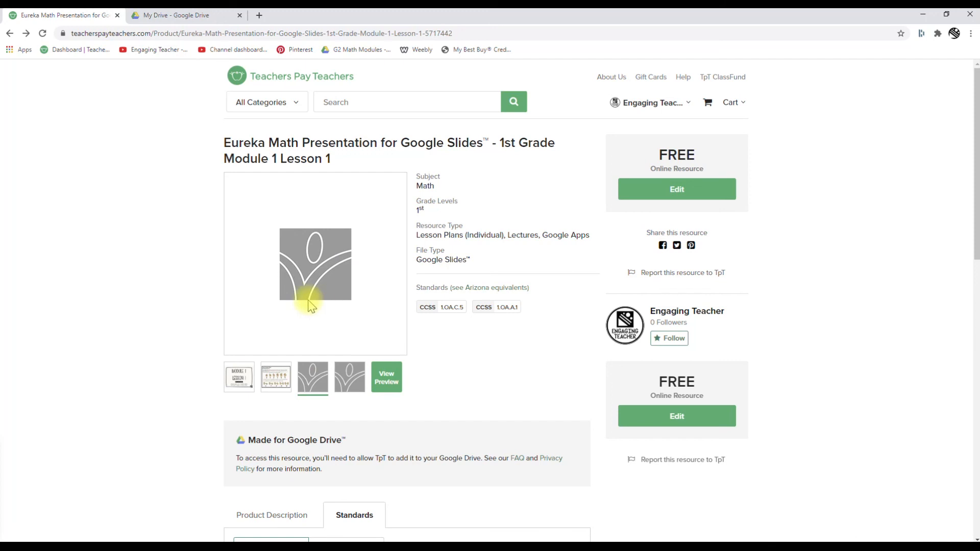